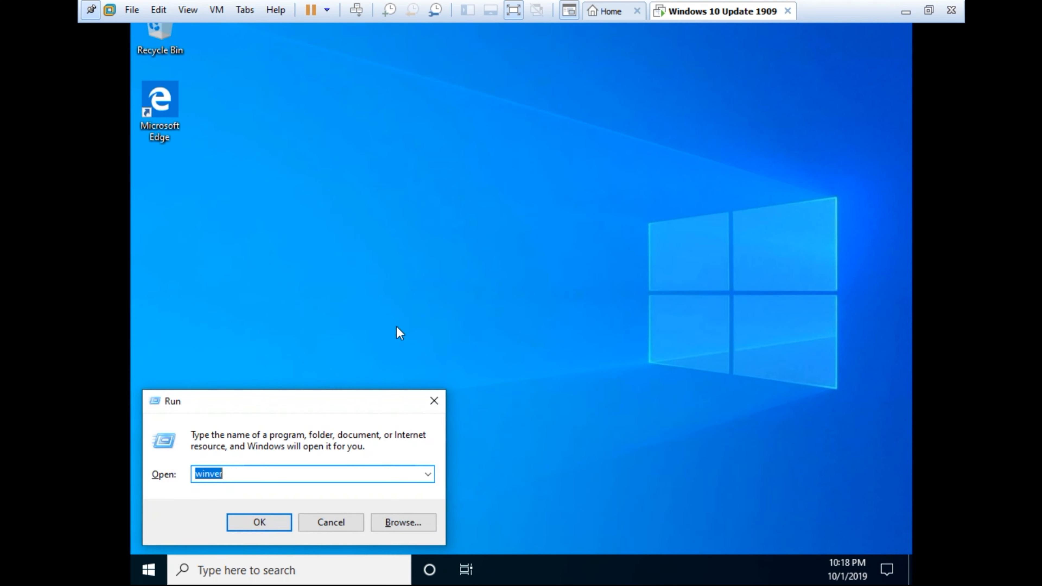
# Step: Run winver to confirm Windows 10 version 1909 (build 18363.327), then close the About box
pyautogui.click(259, 522)
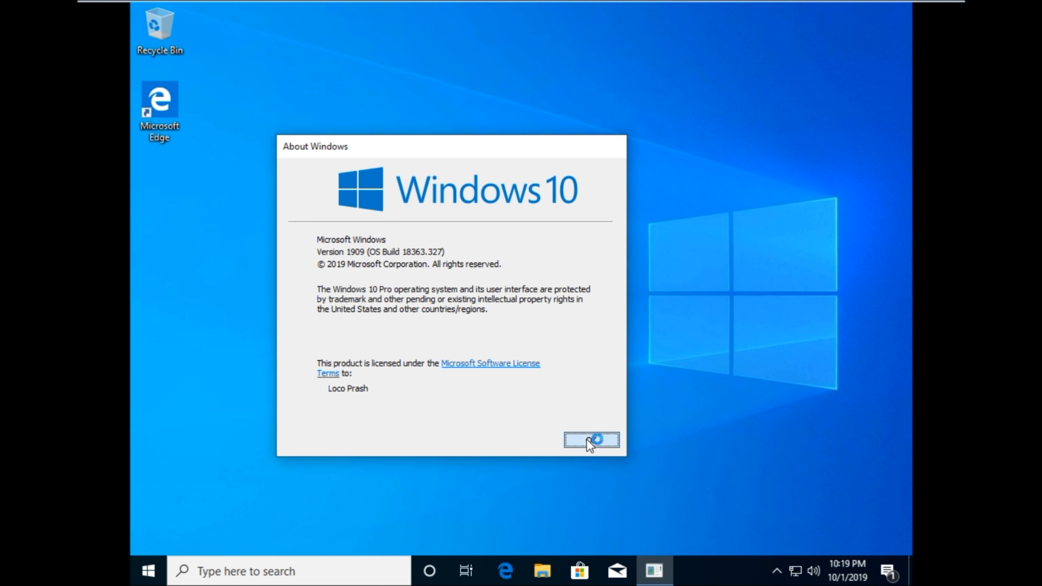
pyautogui.click(591, 440)
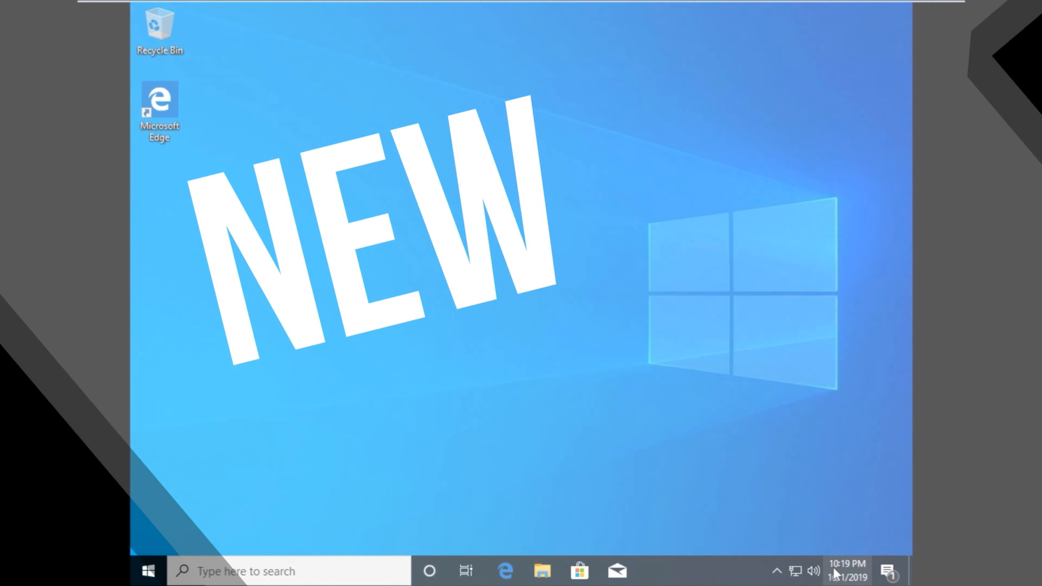
# Step: Show today's agenda from the taskbar clock and start a new event entry
pyautogui.click(846, 571)
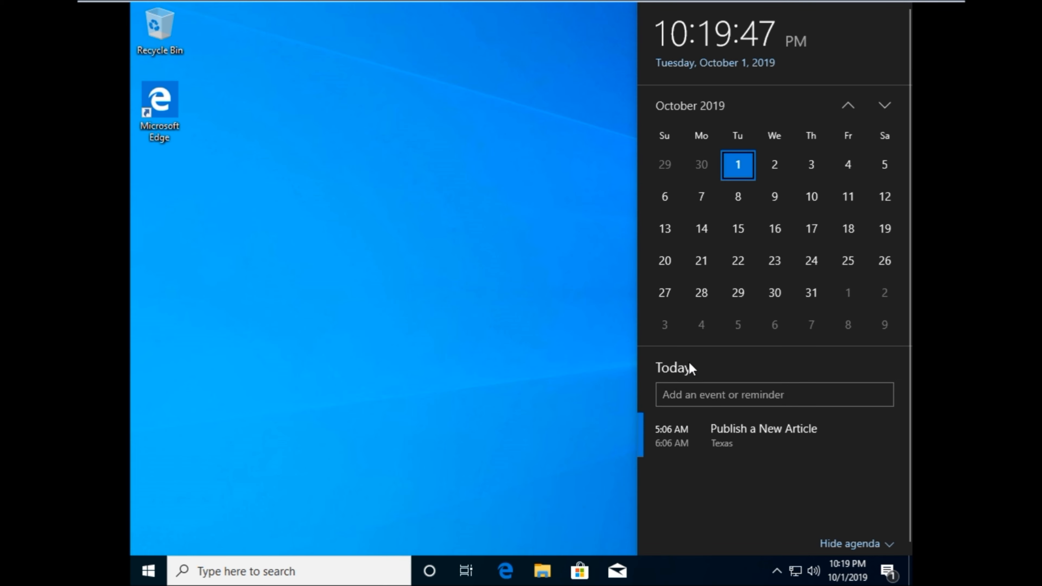
pyautogui.moveTo(859, 490)
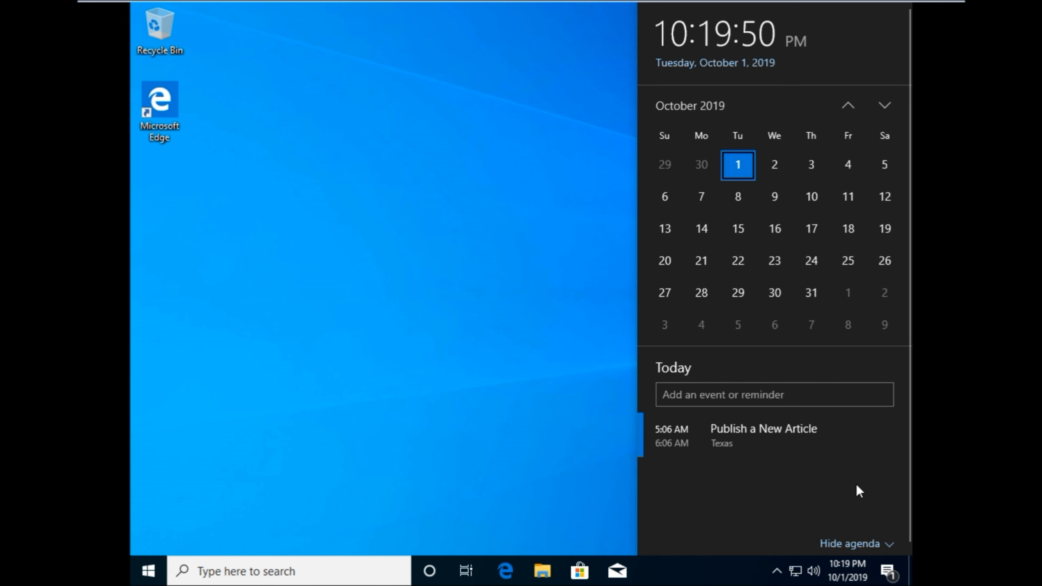
pyautogui.click(711, 394)
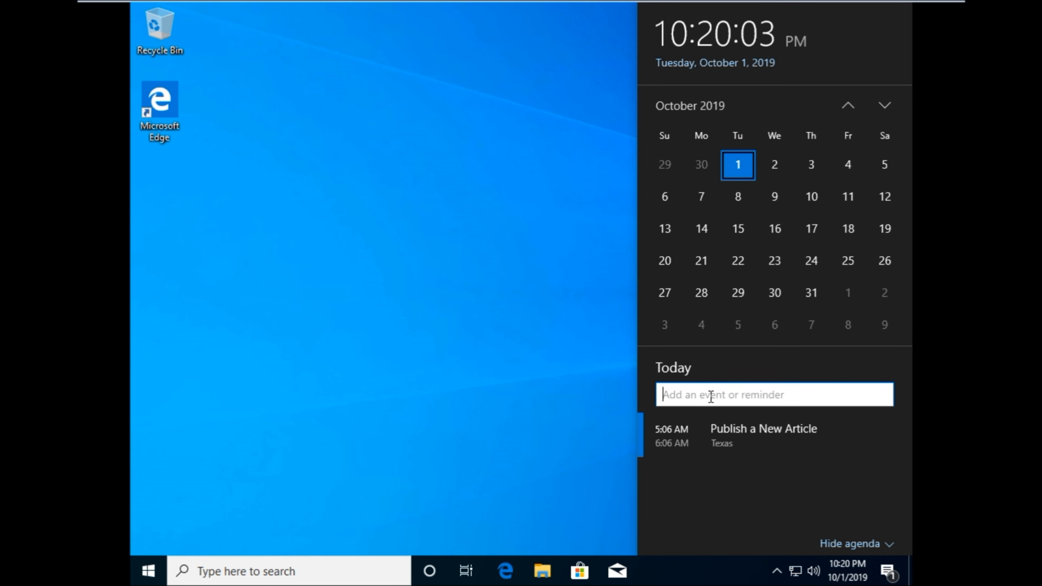
# Step: Create the 'Join Conference' event for 1:05–2:05 PM with location Texas
pyautogui.write('Join')
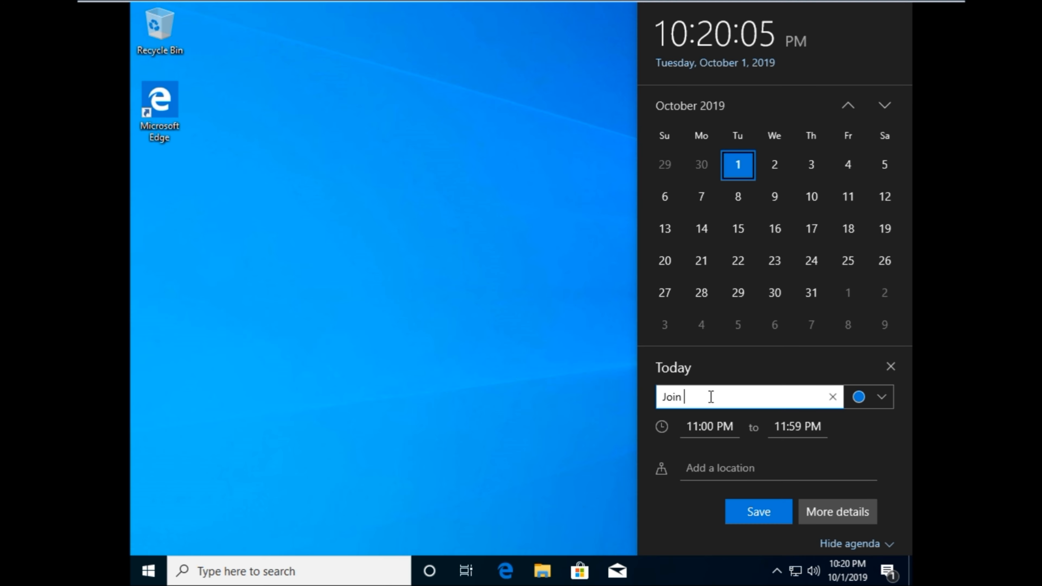
pyautogui.write('Conference')
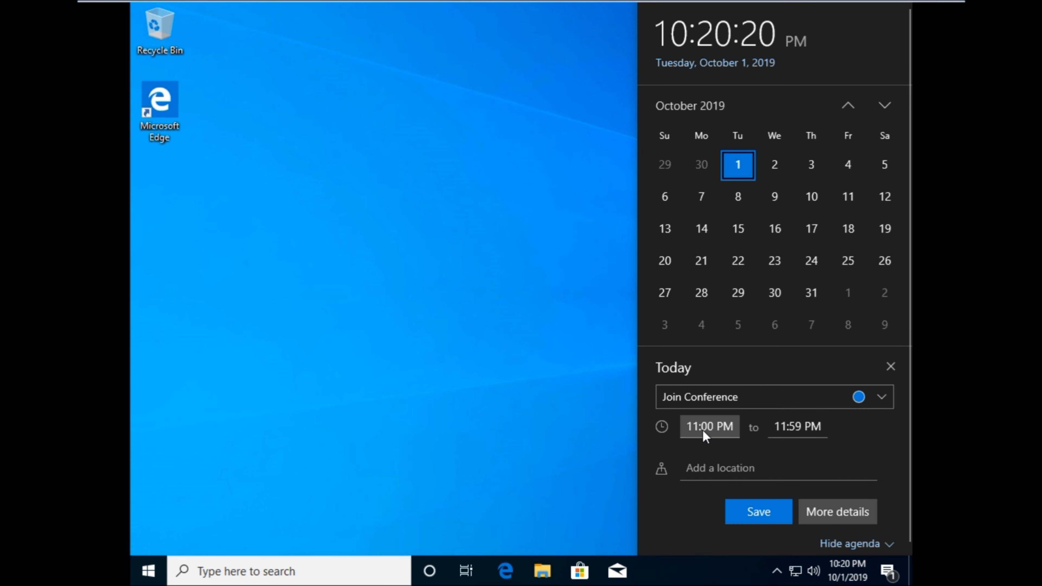
pyautogui.click(708, 426)
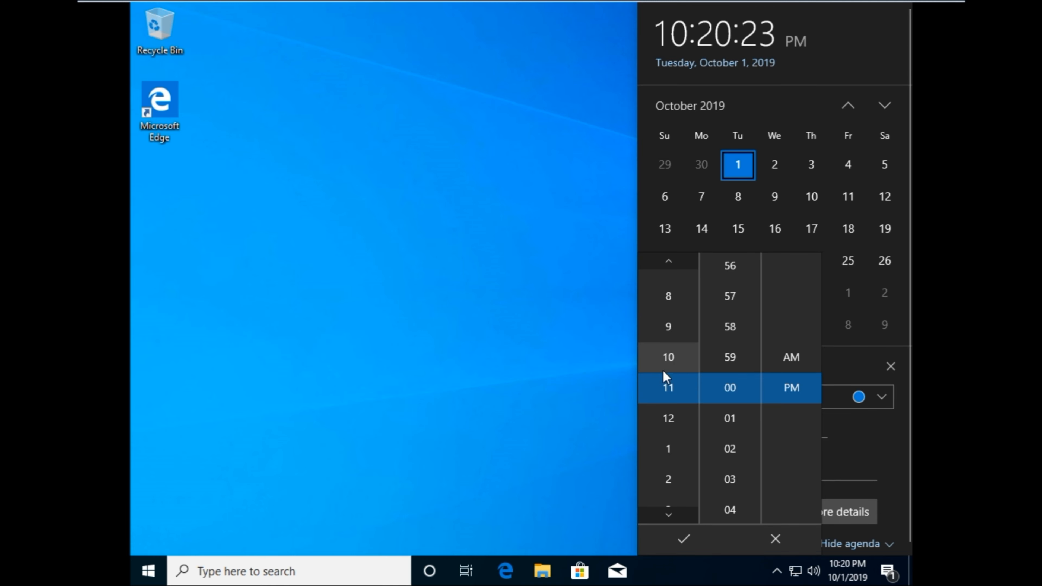
pyautogui.scroll(-3)
pyautogui.write('Texas')
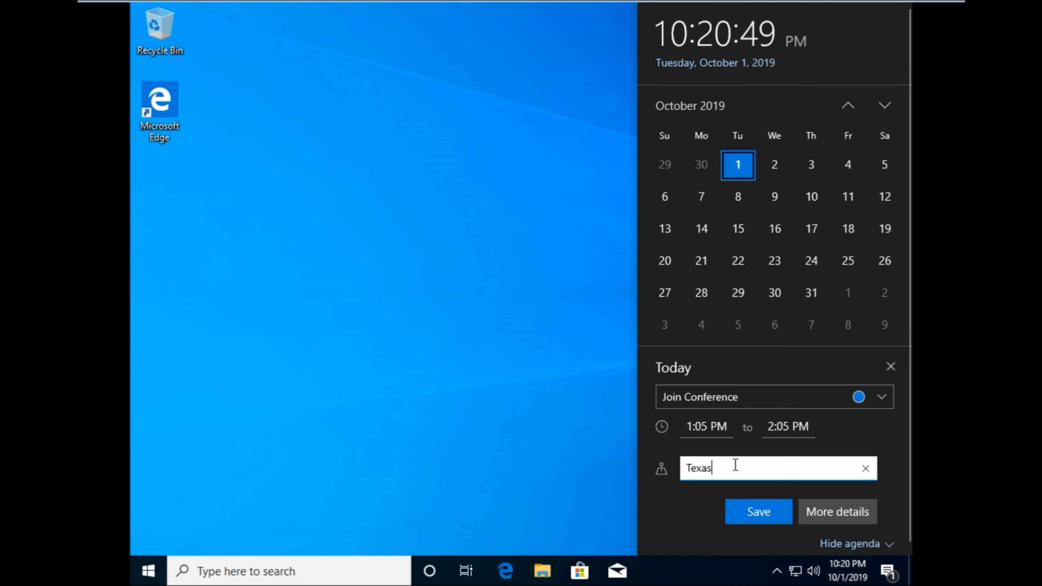
pyautogui.click(758, 512)
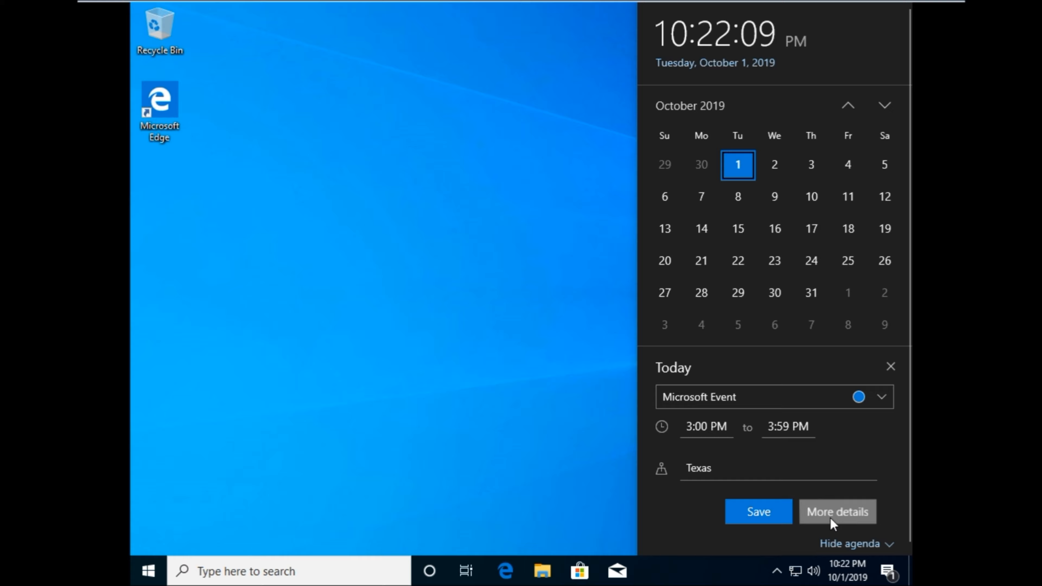
# Step: In full details, describe Microsoft Event as 'Join this event.', keep status Busy, and save it
pyautogui.click(836, 512)
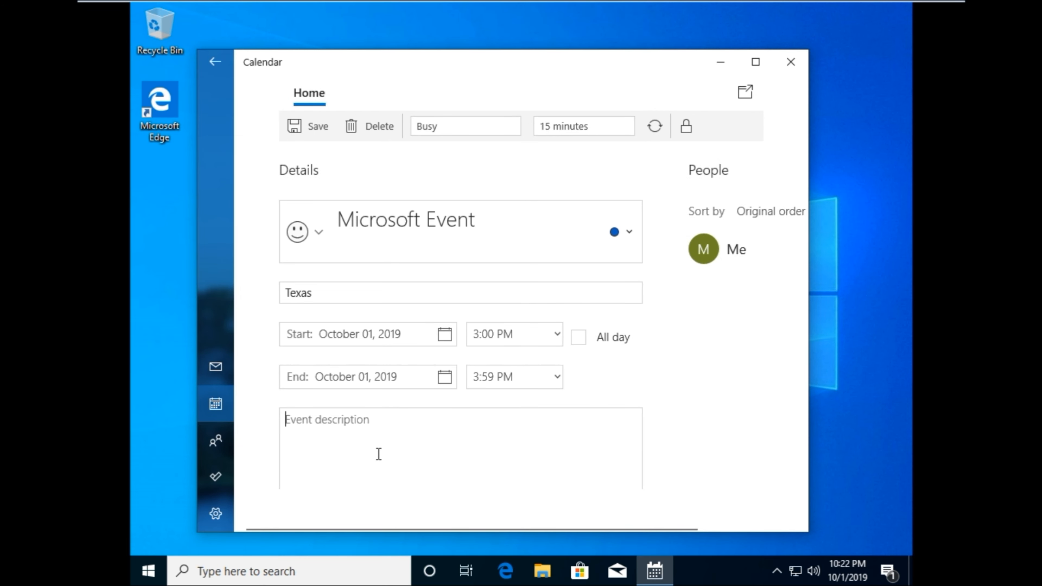
pyautogui.write('Join this')
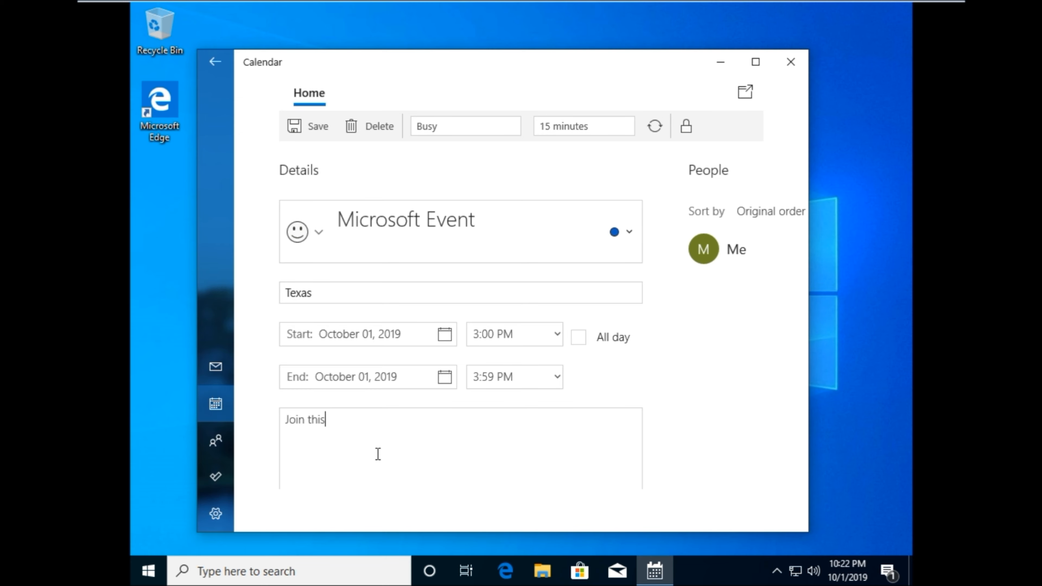
pyautogui.write('even')
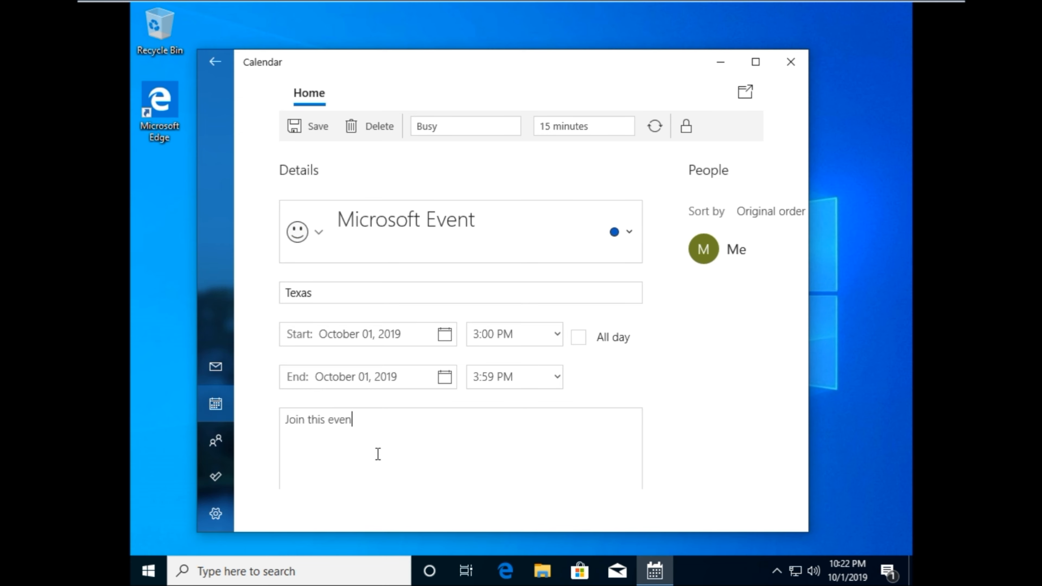
pyautogui.write('t.')
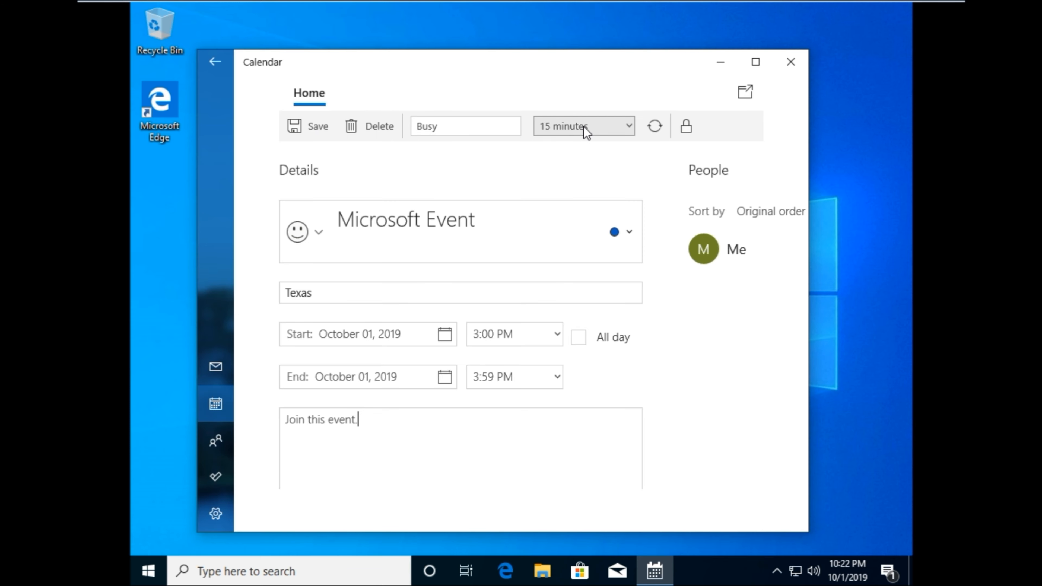
pyautogui.click(465, 125)
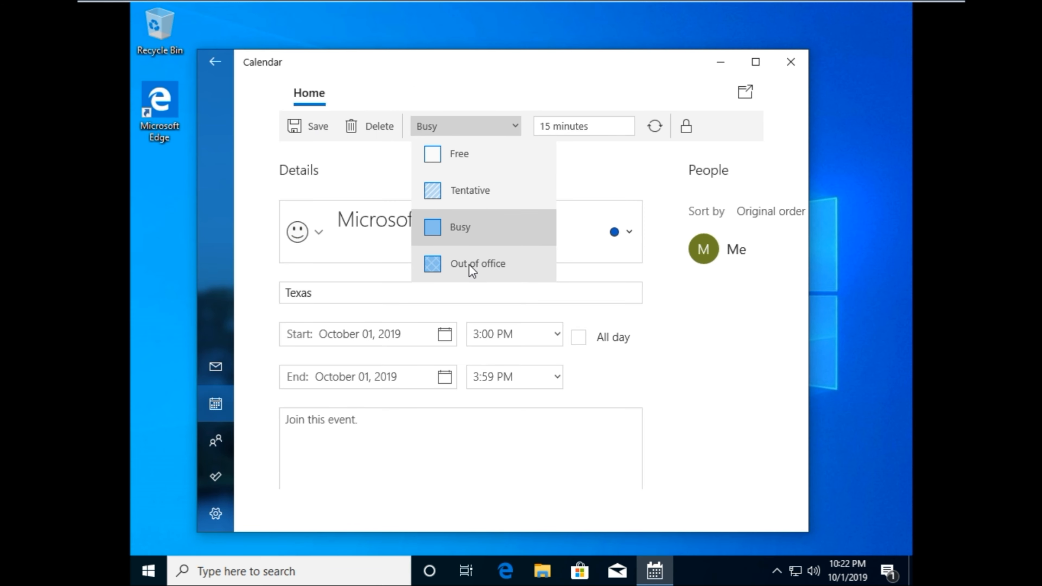
pyautogui.moveTo(307, 126)
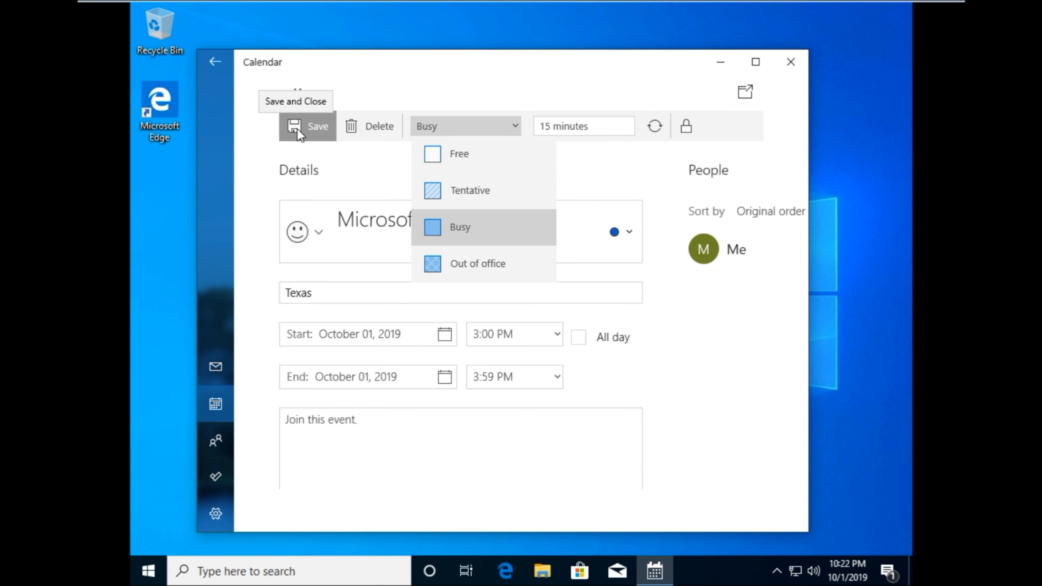
pyautogui.click(307, 127)
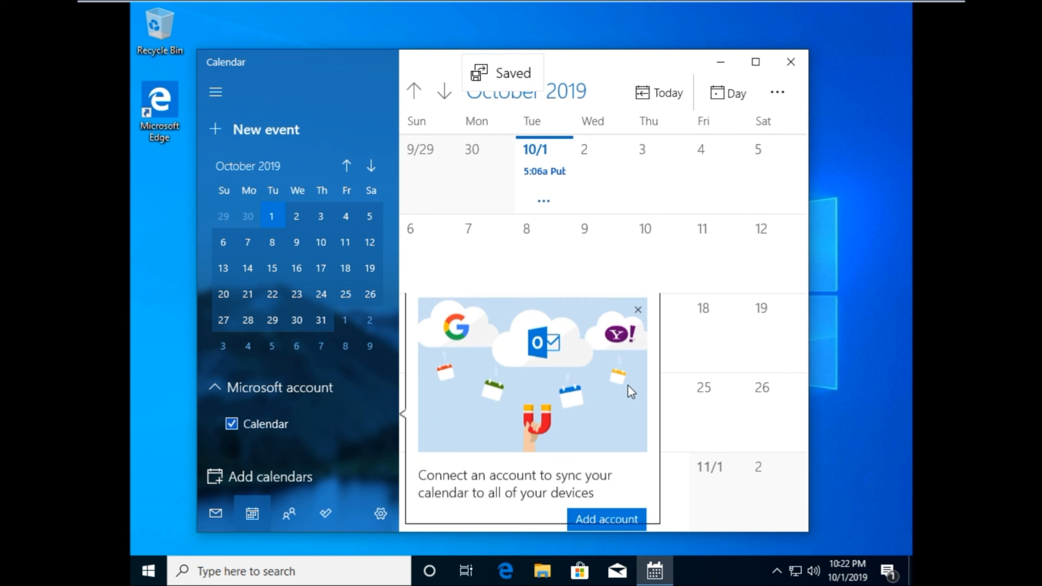
# Step: Dismiss the account sync popup, review October 1's three Texas events, and close Calendar
pyautogui.click(637, 310)
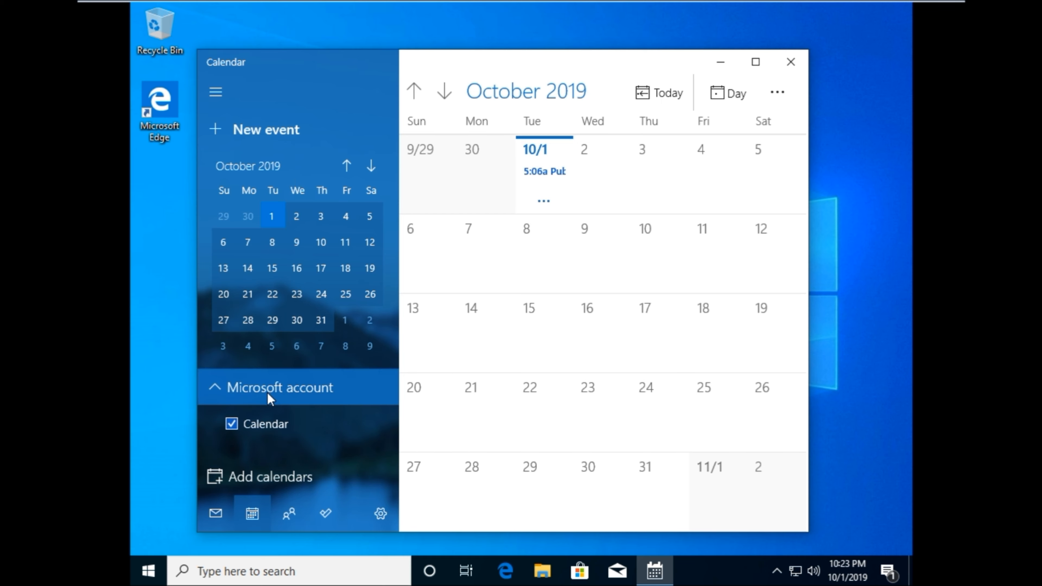
pyautogui.moveTo(601, 142)
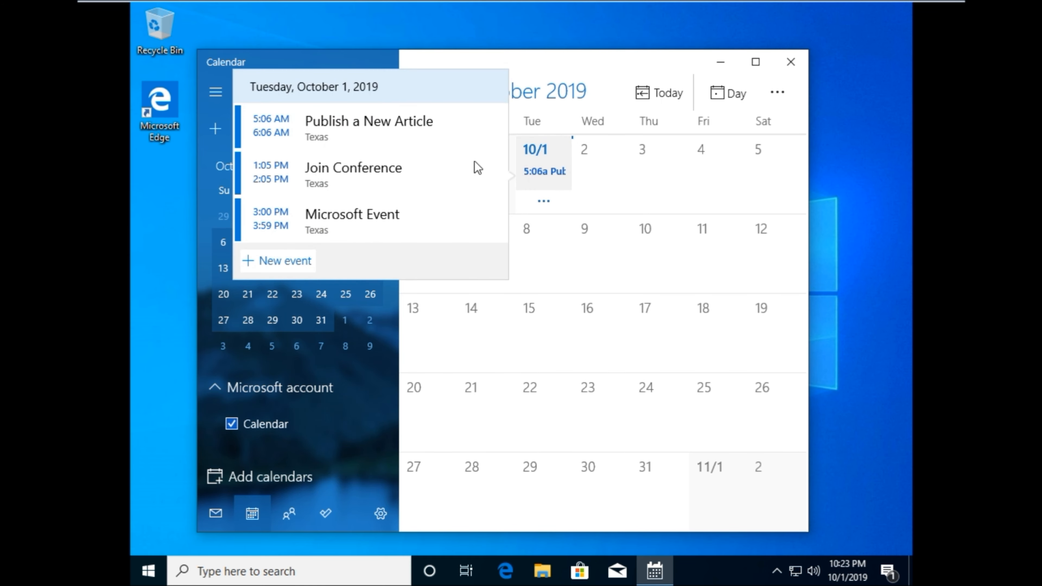
pyautogui.click(790, 61)
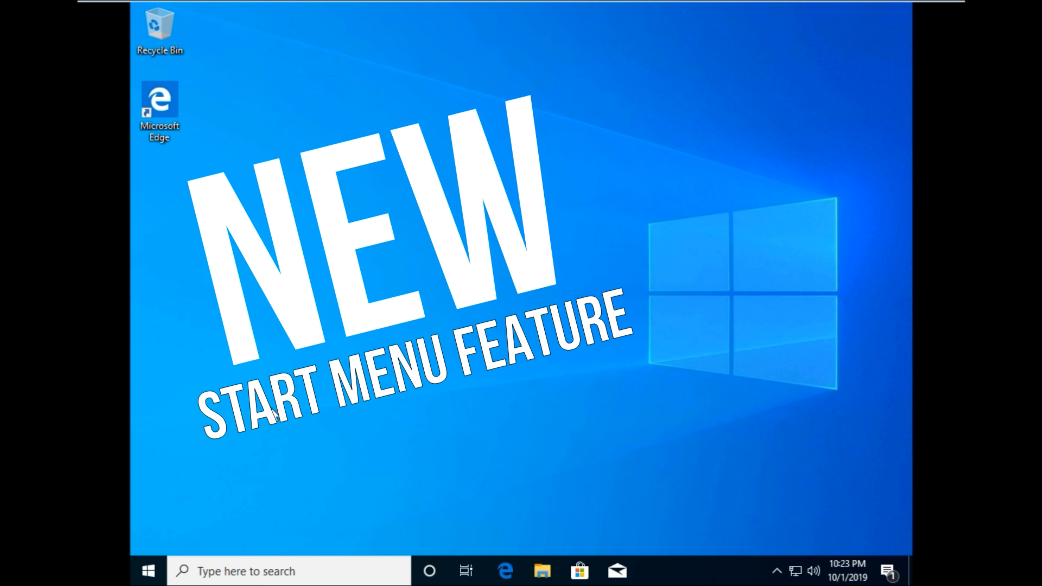
pyautogui.moveTo(148, 571)
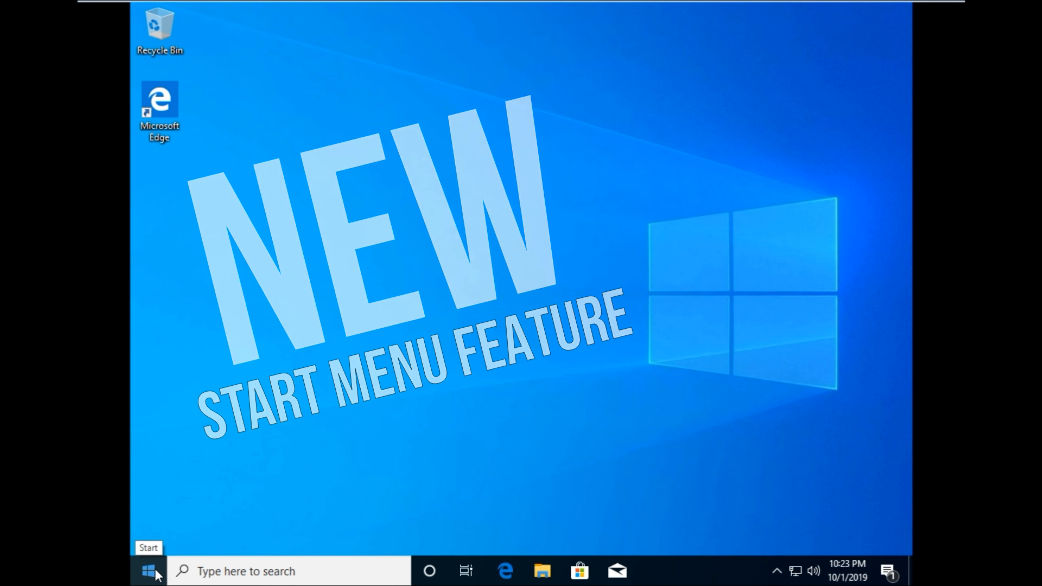
# Step: Show the Start menu with its app list and Productivity tiles
pyautogui.click(147, 570)
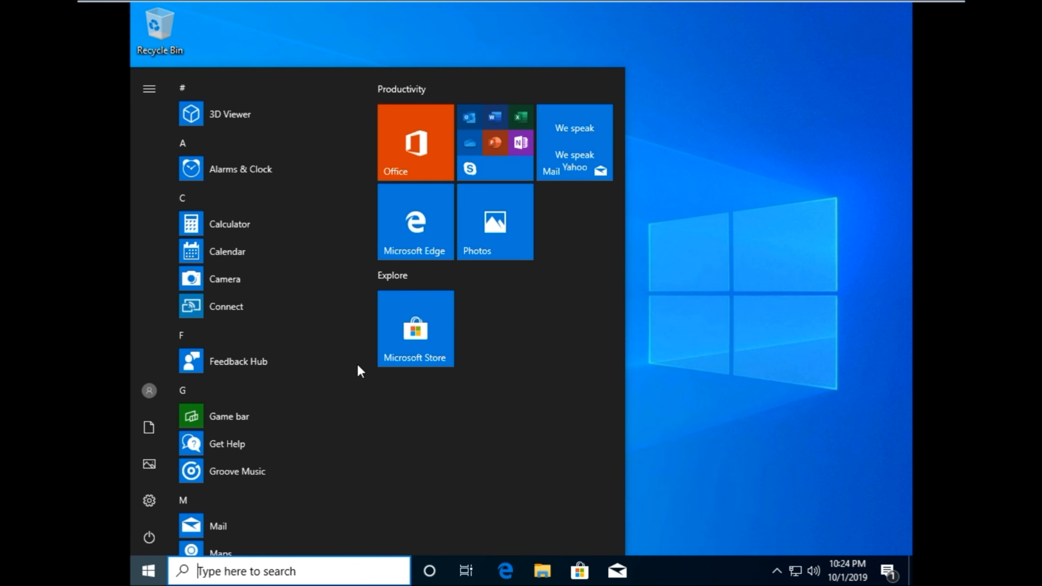
# Step: Toggle the Start side panel labels, then view an app's Pin to Start/More options via right-click
pyautogui.click(148, 88)
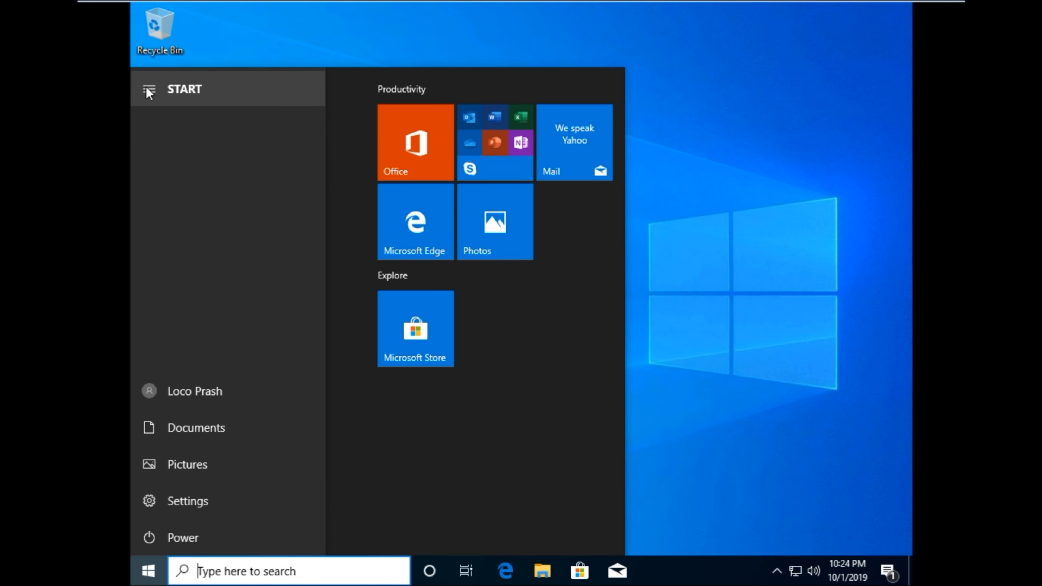
pyautogui.moveTo(239, 101)
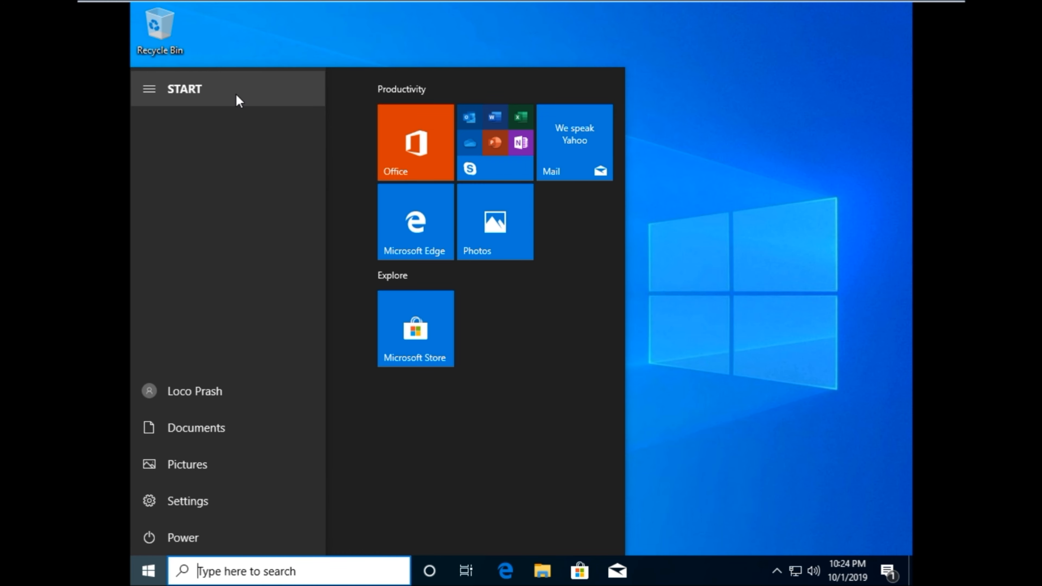
pyautogui.click(148, 88)
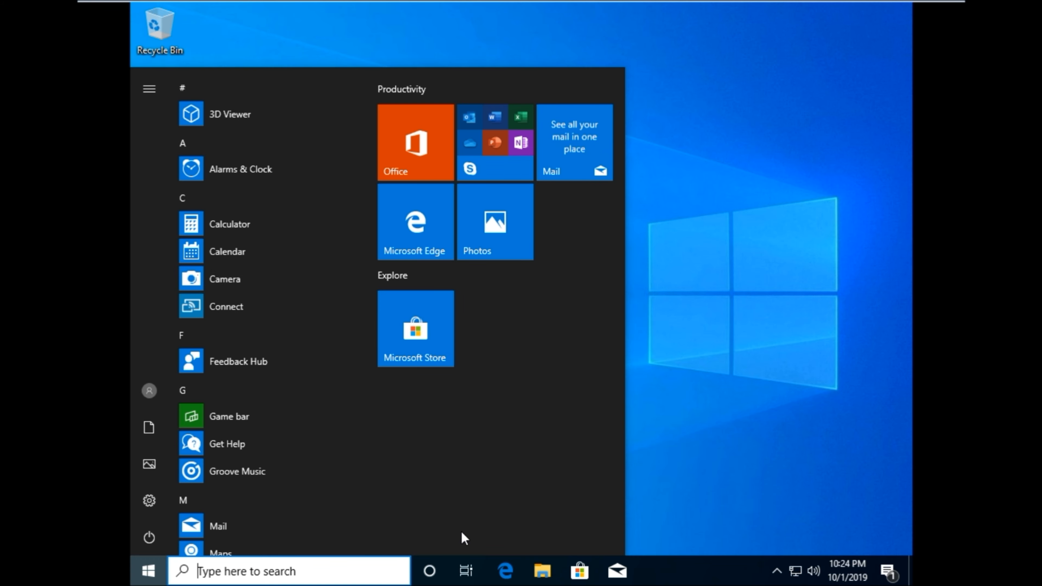
pyautogui.moveTo(148, 537)
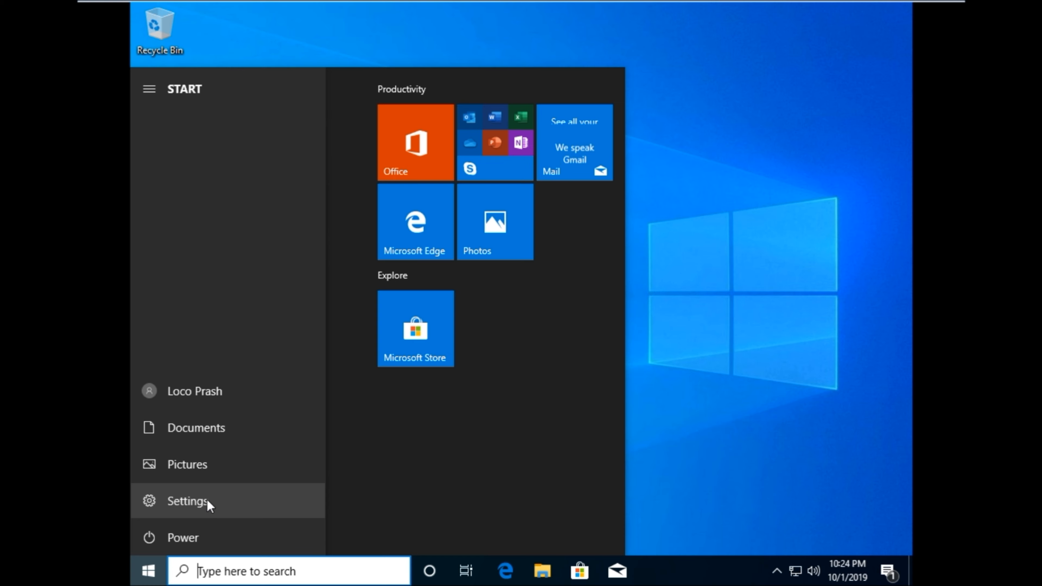
pyautogui.moveTo(199, 465)
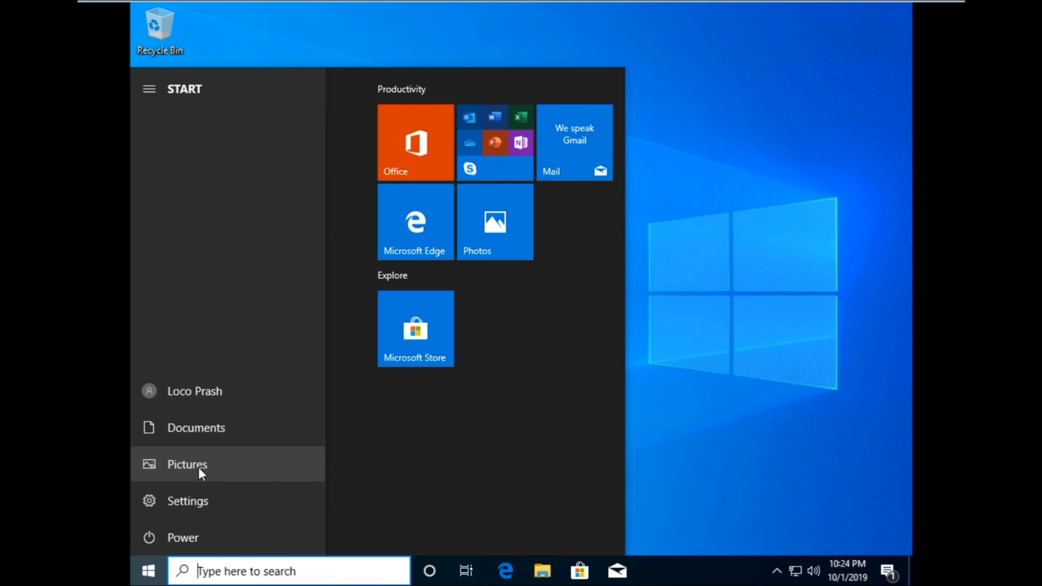
pyautogui.moveTo(212, 537)
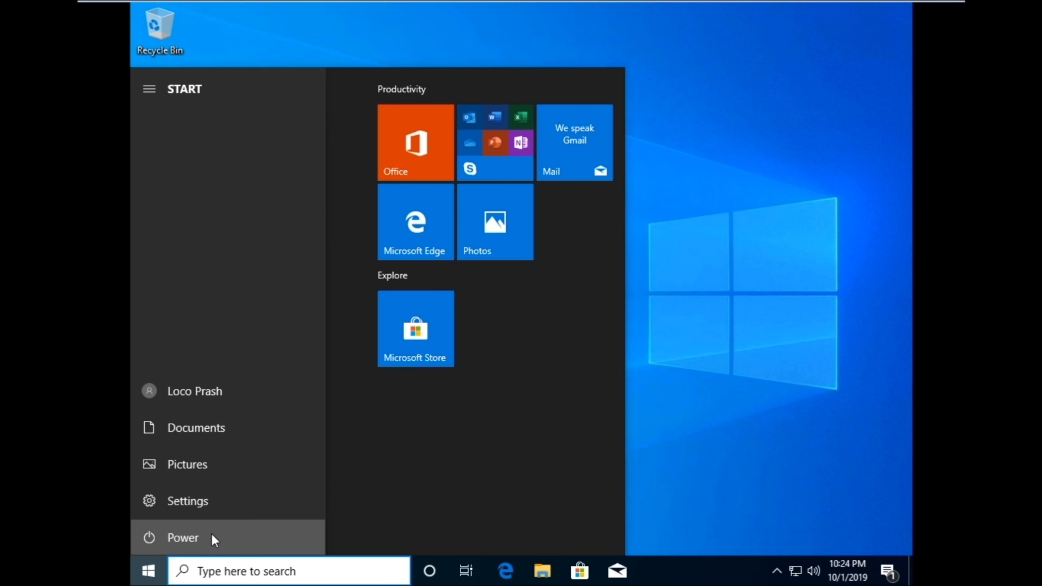
pyautogui.click(182, 538)
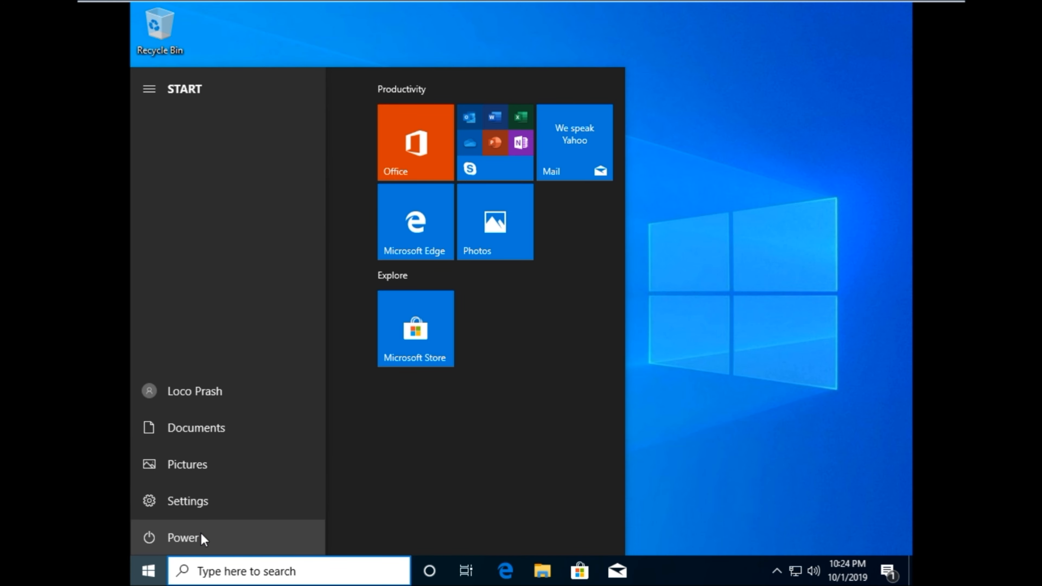
pyautogui.click(148, 88)
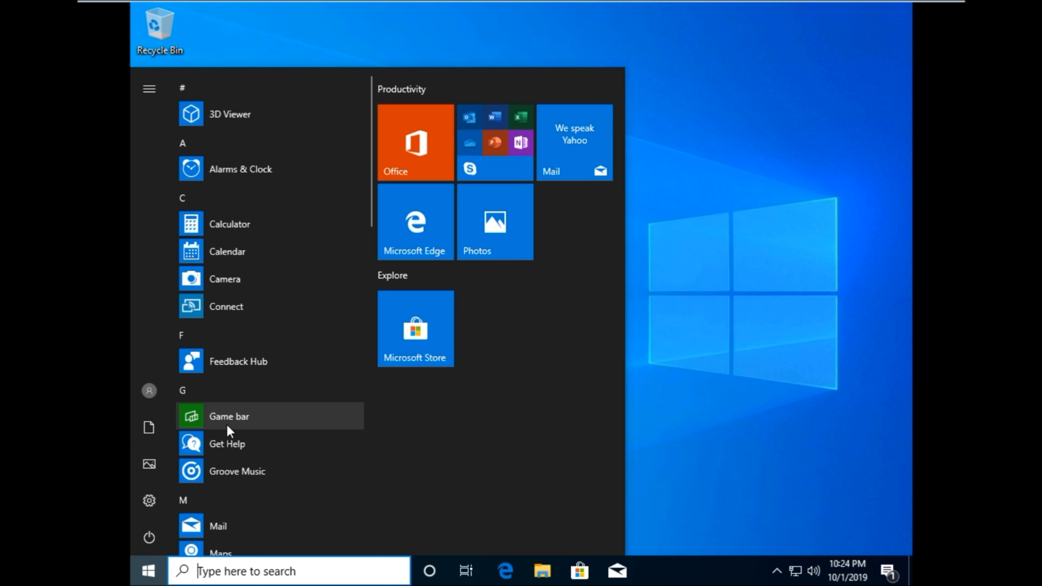
pyautogui.rightClick(229, 416)
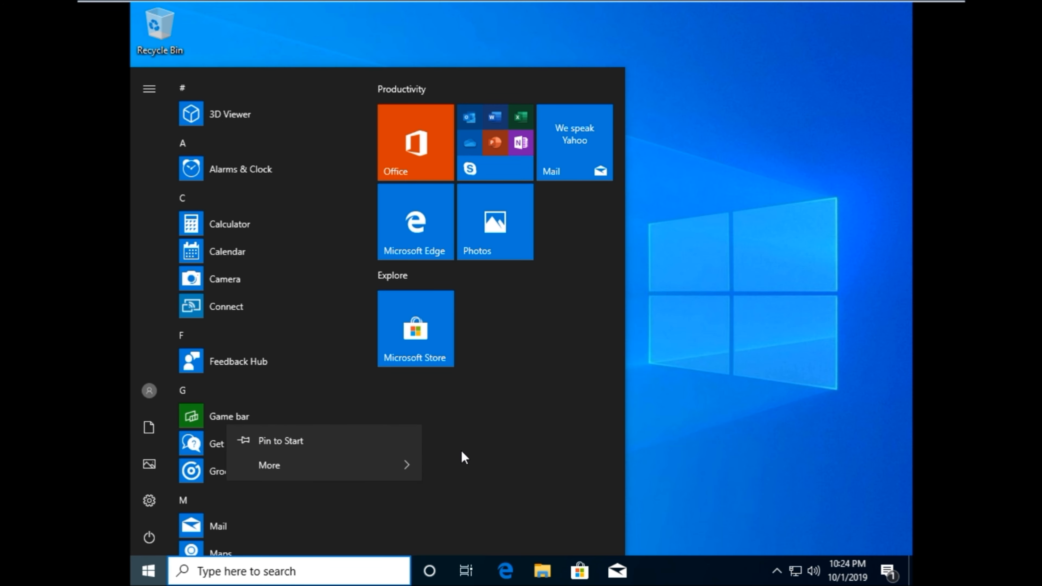
pyautogui.rightClick(415, 328)
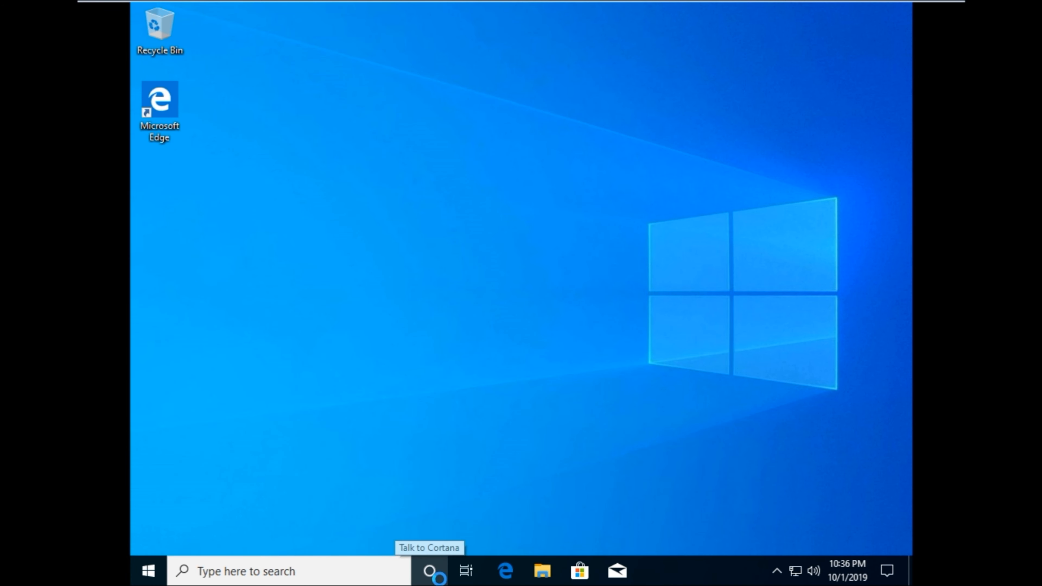
# Step: Browse Cortana's hamburger menu, then reach Windows Settings from Start
pyautogui.click(429, 571)
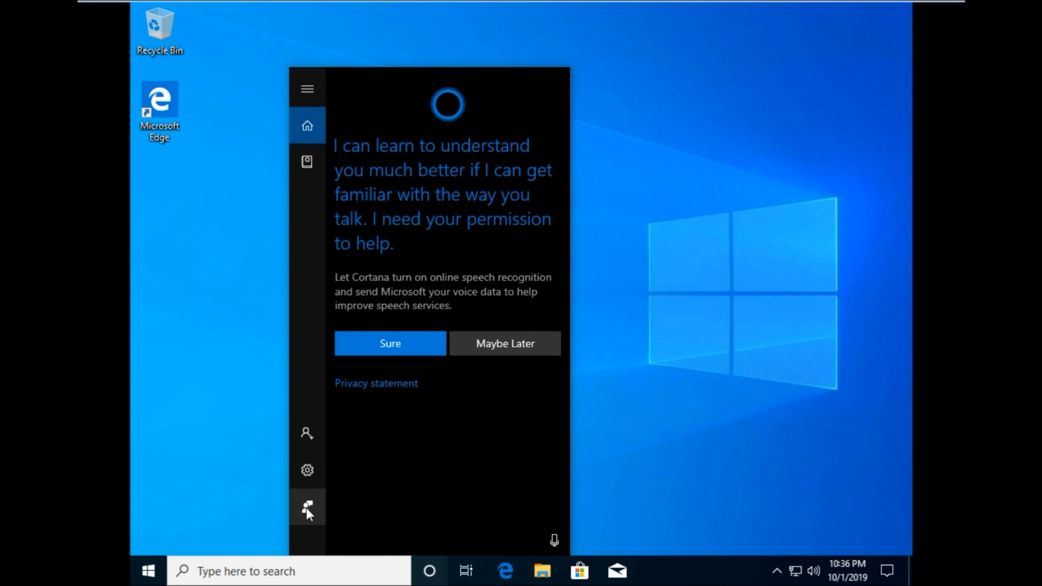
pyautogui.click(306, 88)
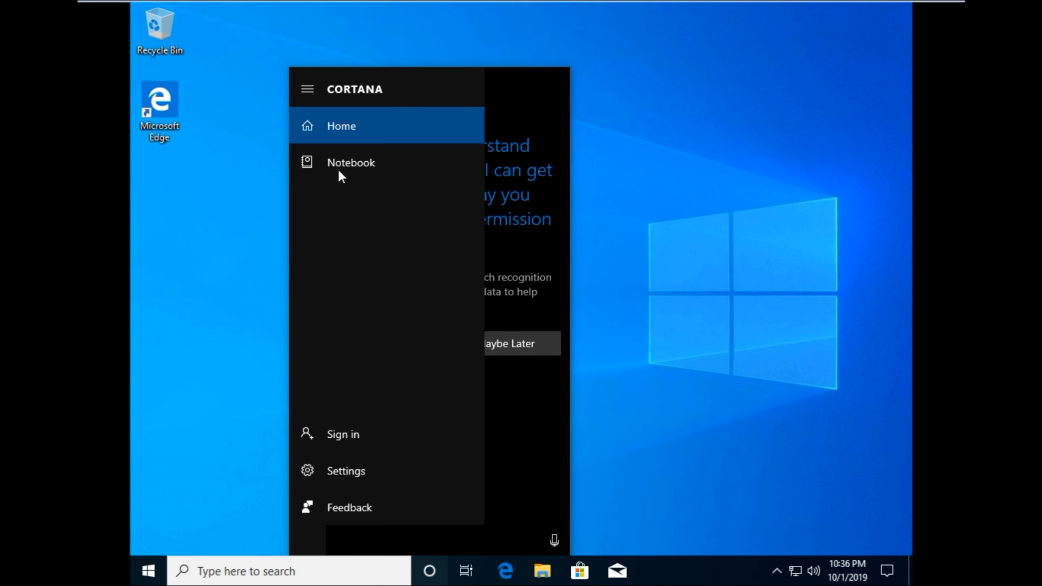
pyautogui.moveTo(346, 470)
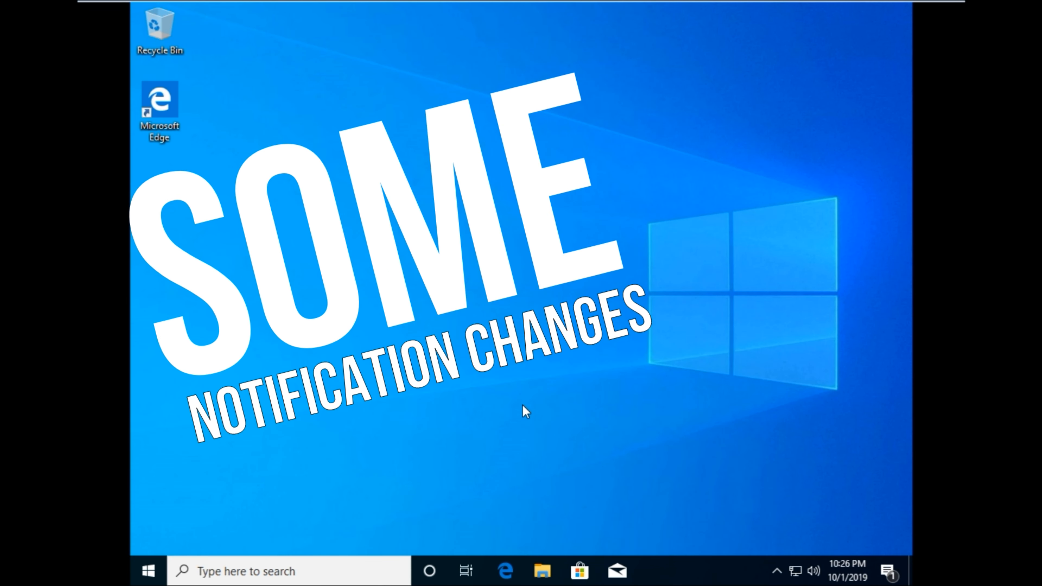
pyautogui.moveTo(148, 571)
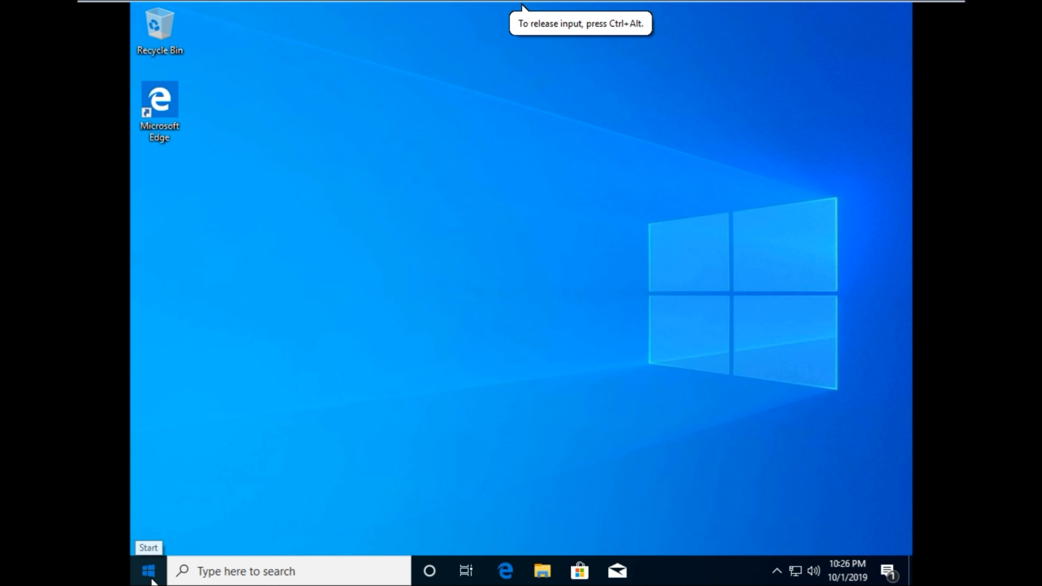
pyautogui.click(148, 571)
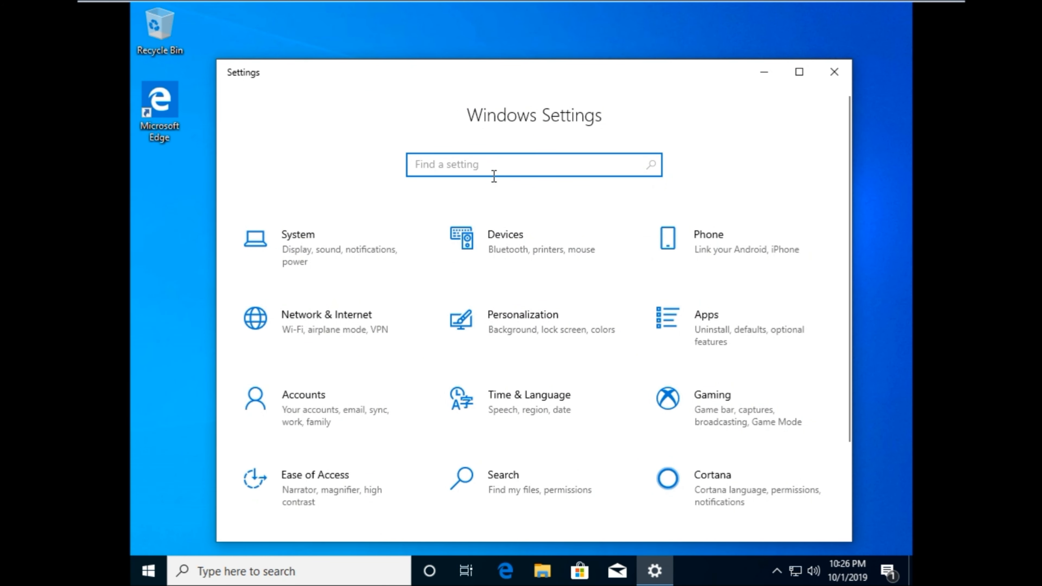
# Step: Search 'not' to reach Notifications & actions and scroll to the notification senders list
pyautogui.write('not')
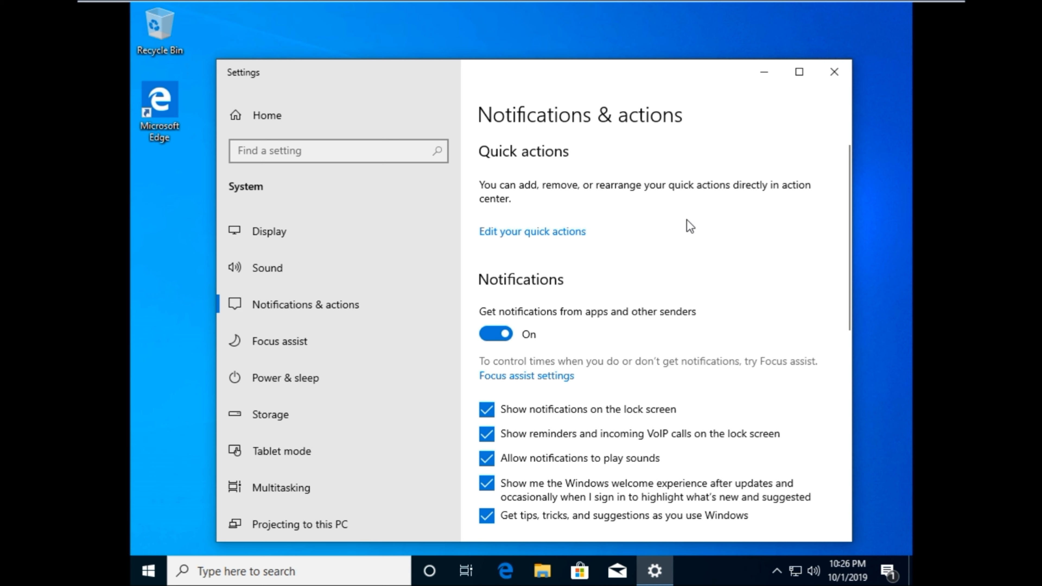
pyautogui.scroll(-3)
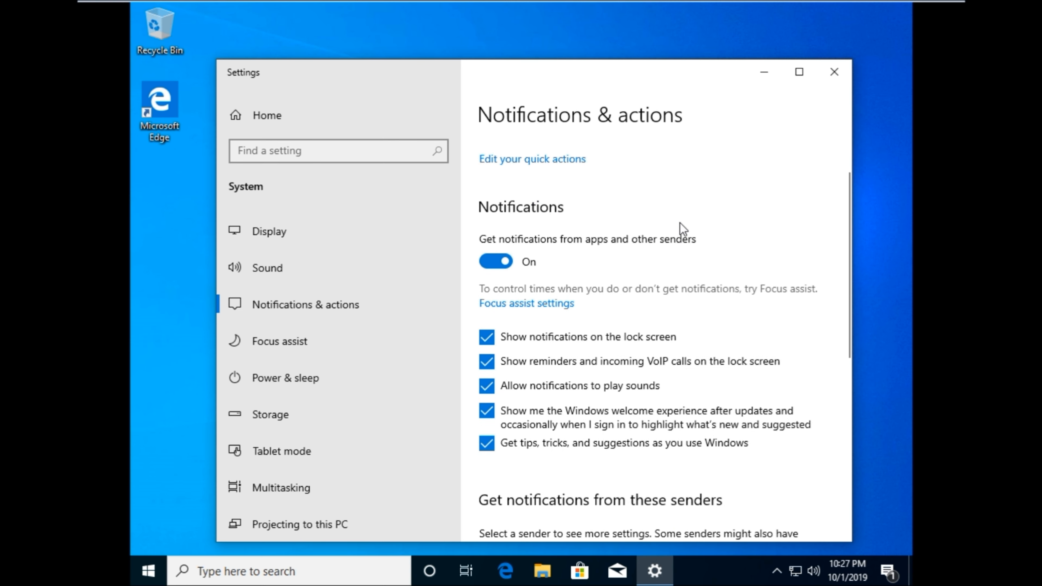
pyautogui.moveTo(679, 228)
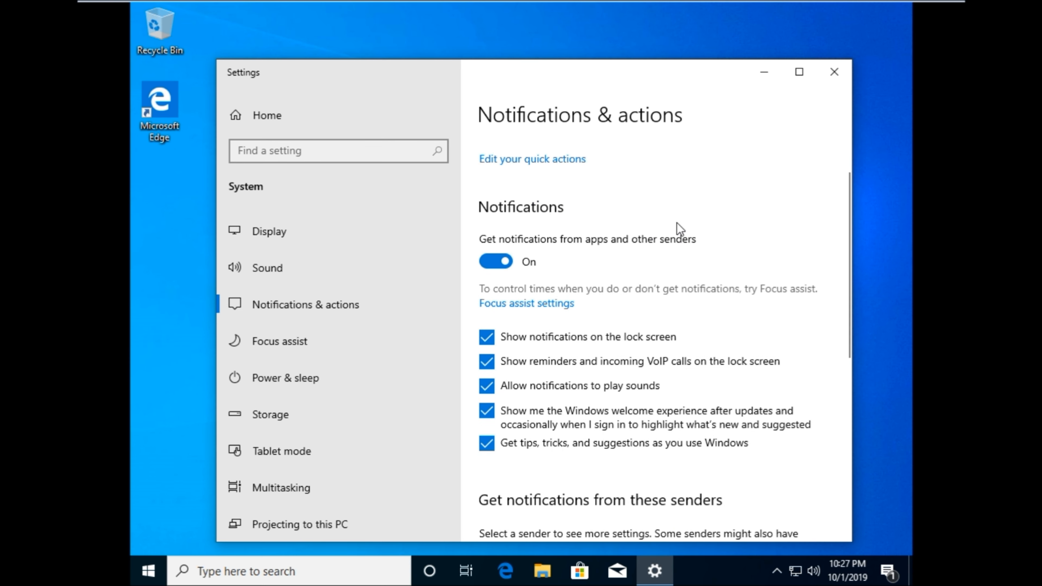
pyautogui.moveTo(671, 287)
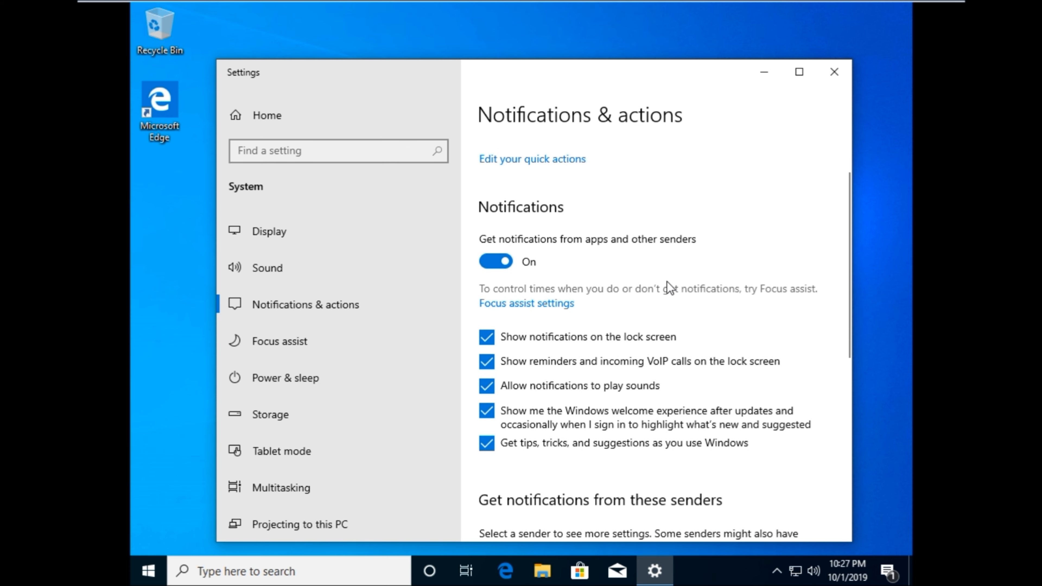
pyautogui.scroll(-3)
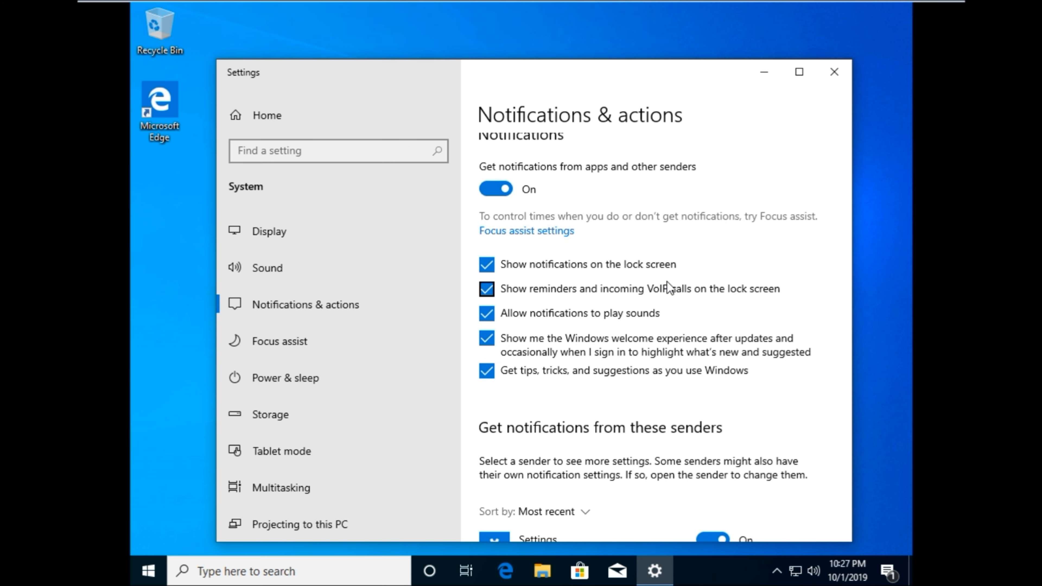
pyautogui.scroll(-3)
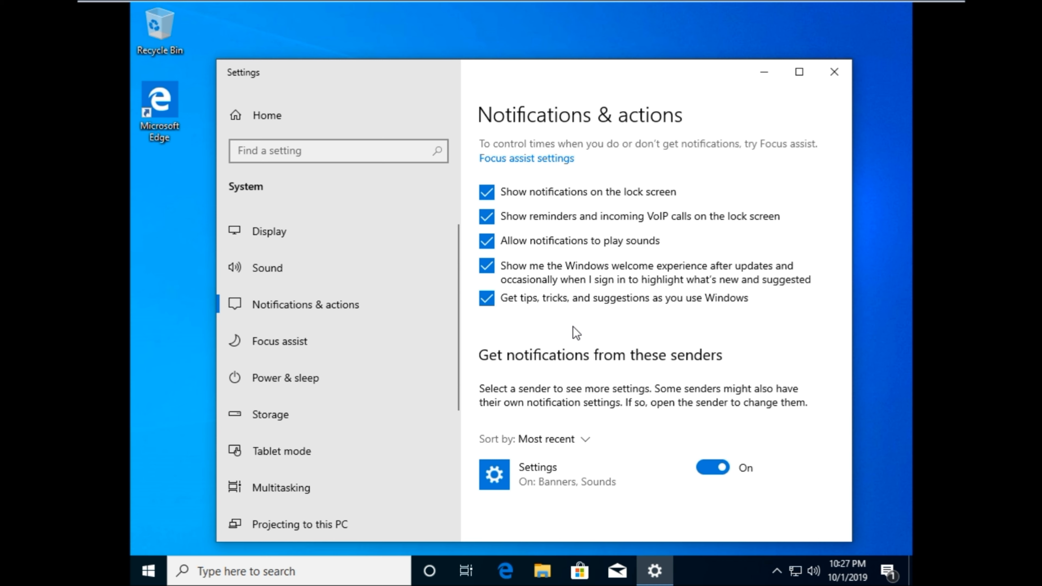
pyautogui.scroll(-3)
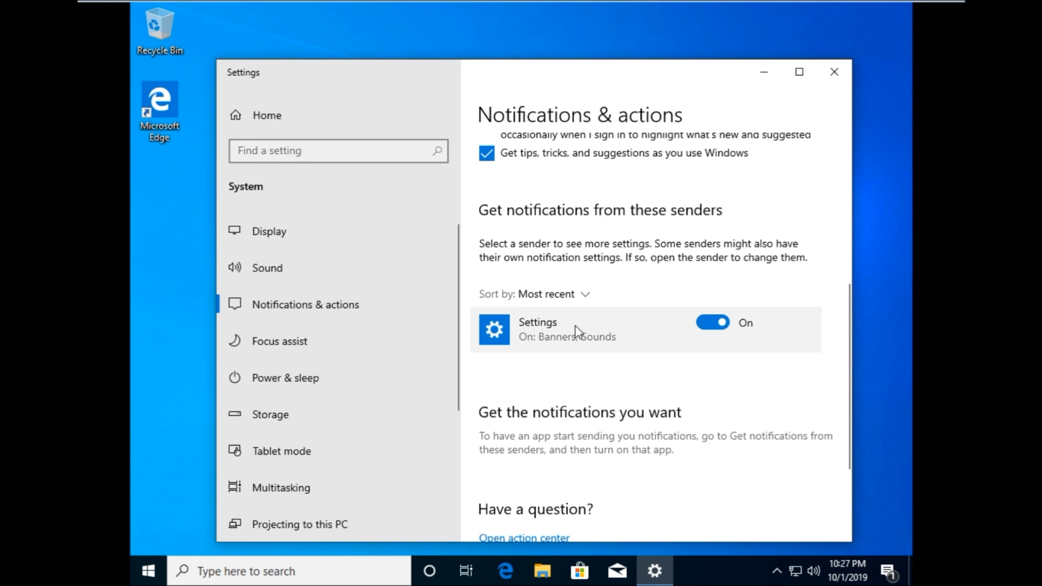
pyautogui.scroll(-3)
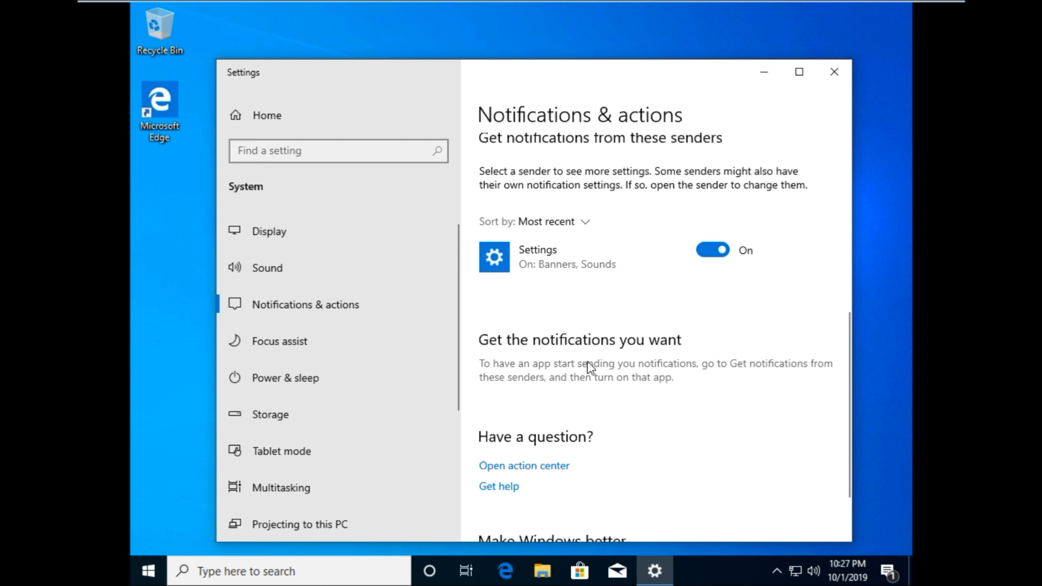
pyautogui.click(550, 221)
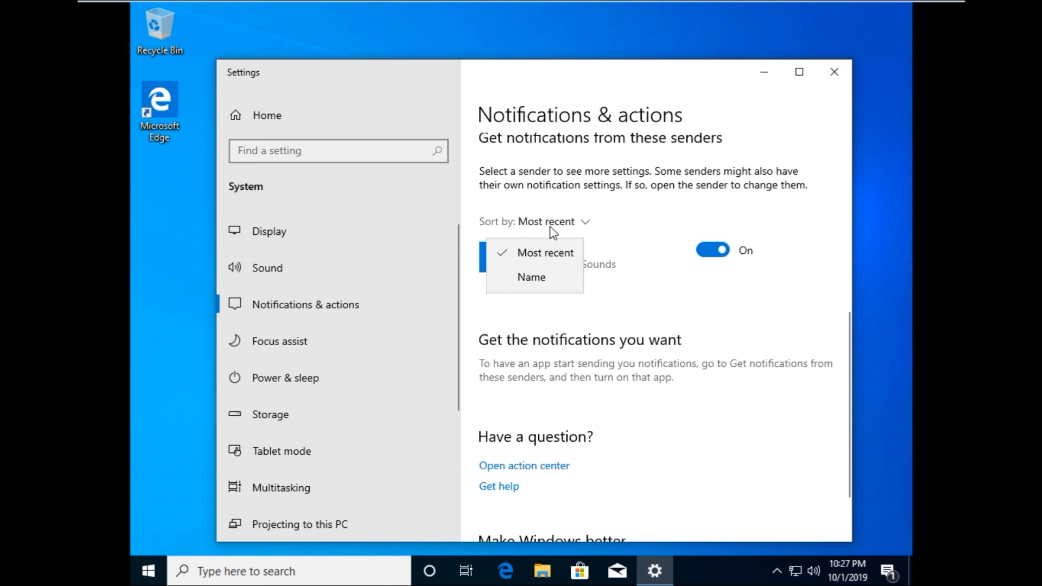
pyautogui.click(530, 277)
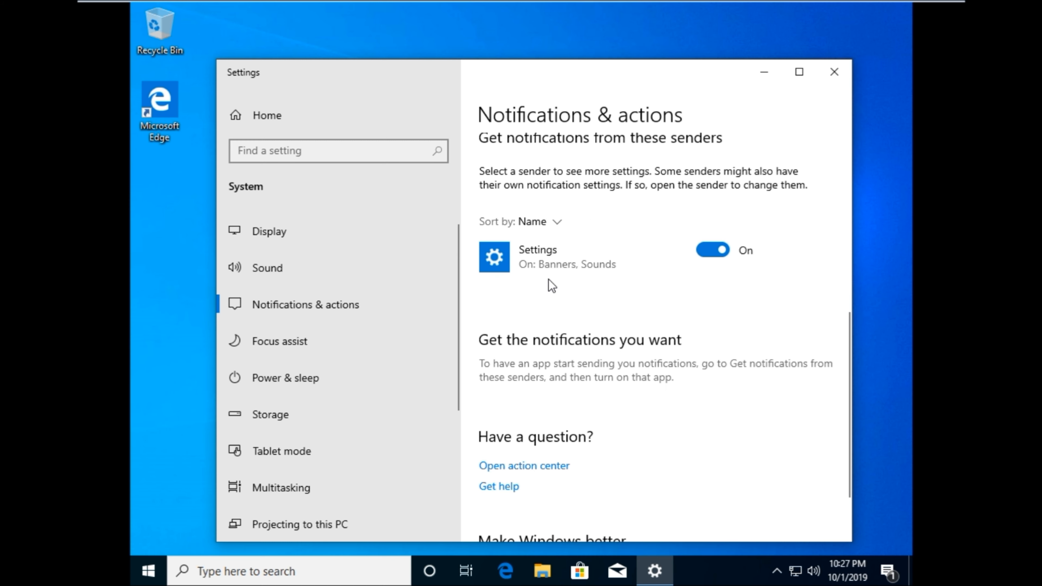
pyautogui.click(537, 222)
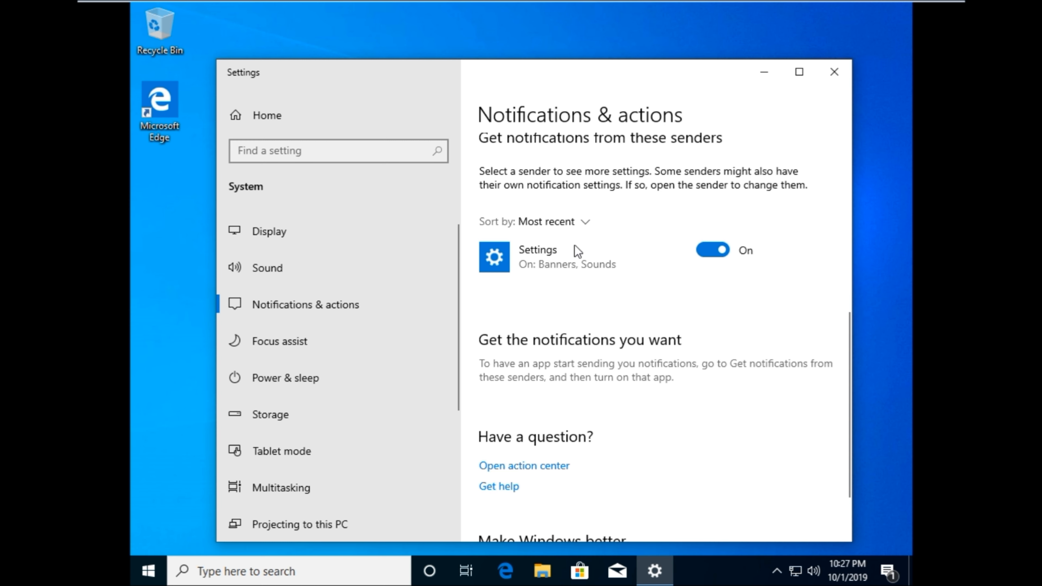
pyautogui.click(712, 250)
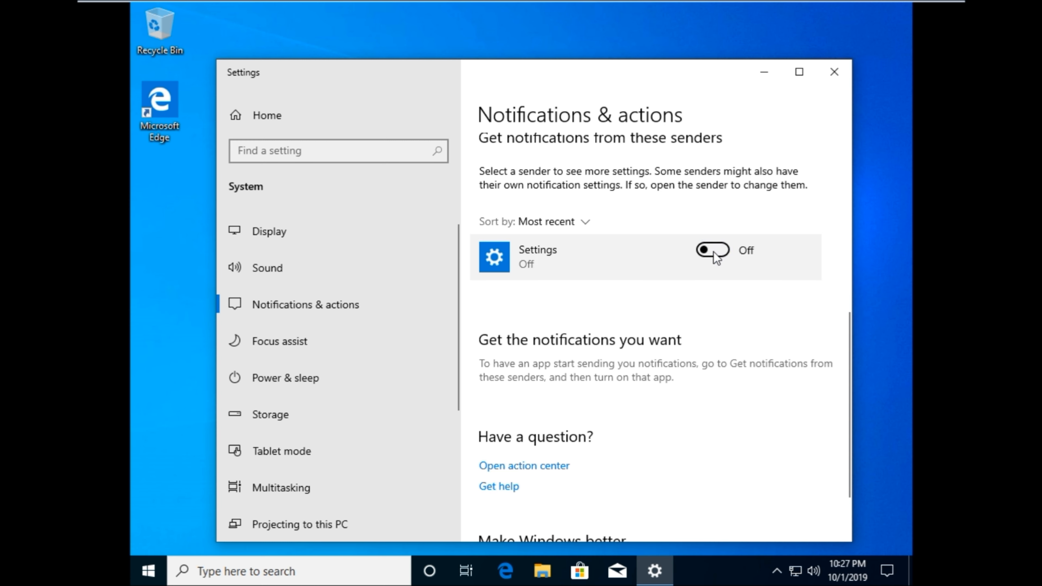
pyautogui.click(711, 251)
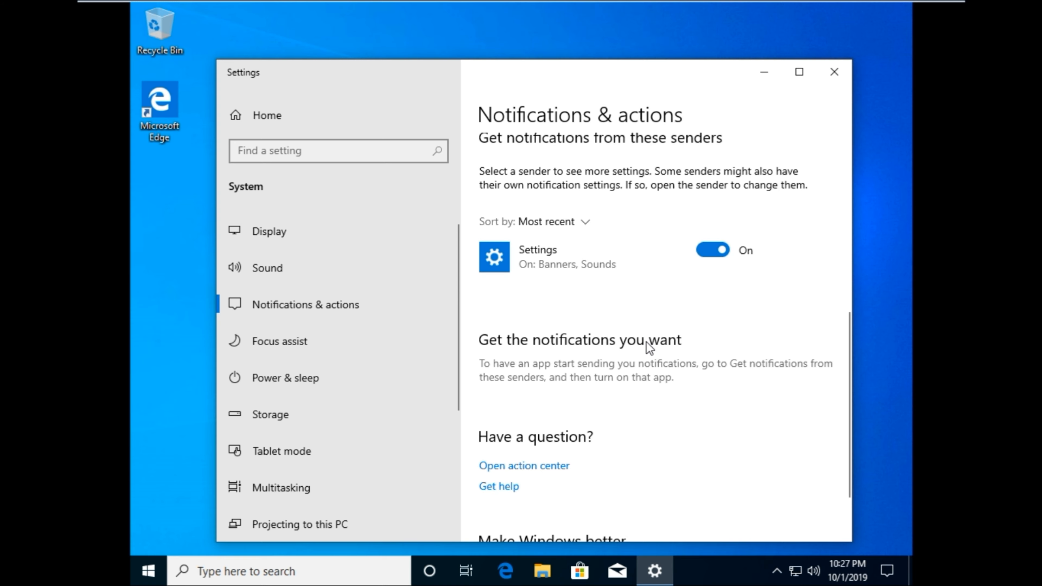
pyautogui.scroll(3)
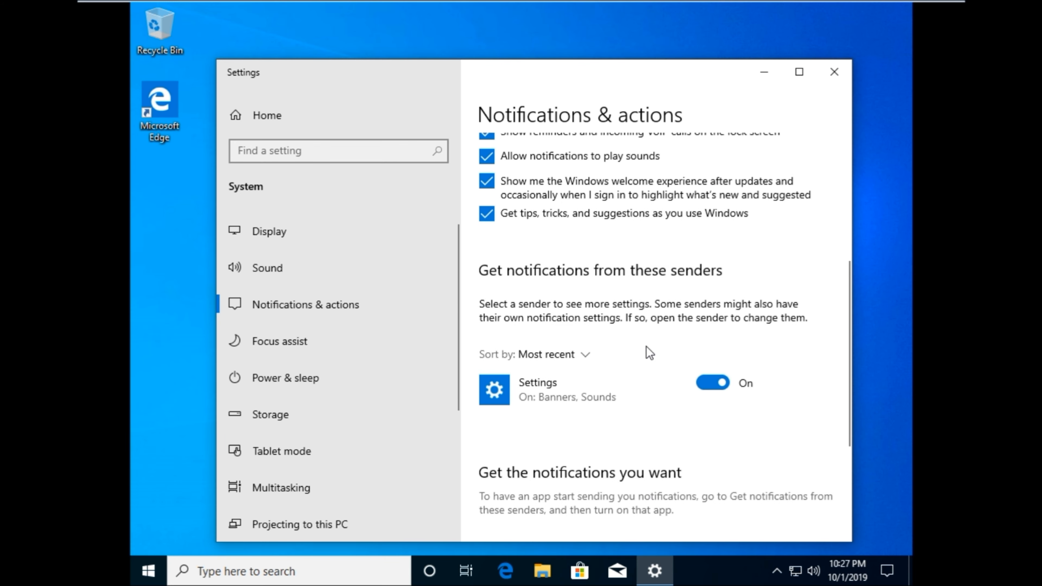
pyautogui.scroll(3)
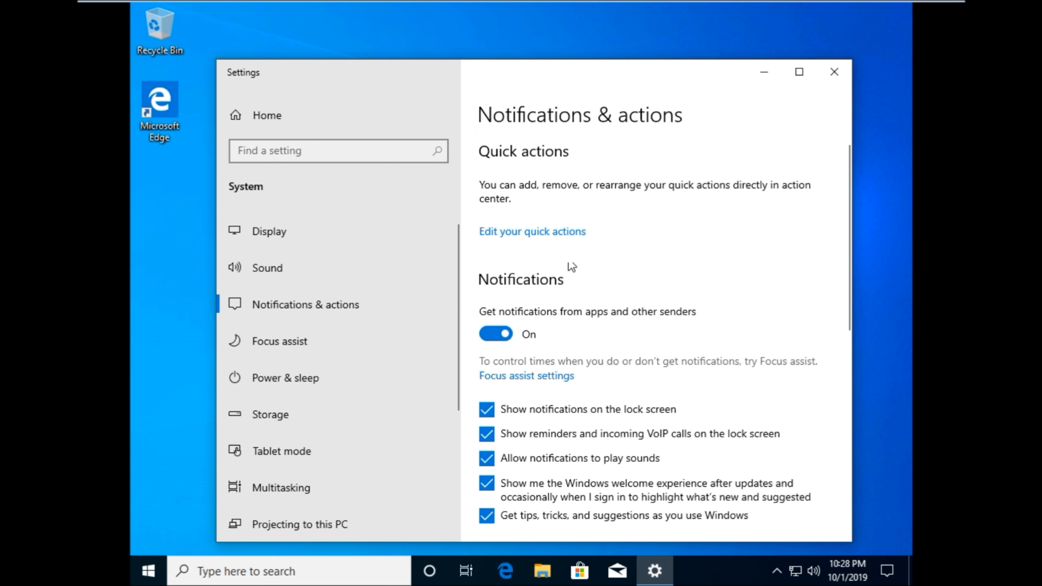
# Step: View the editable quick actions in Action Center, finish with Done, and close Settings
pyautogui.click(886, 570)
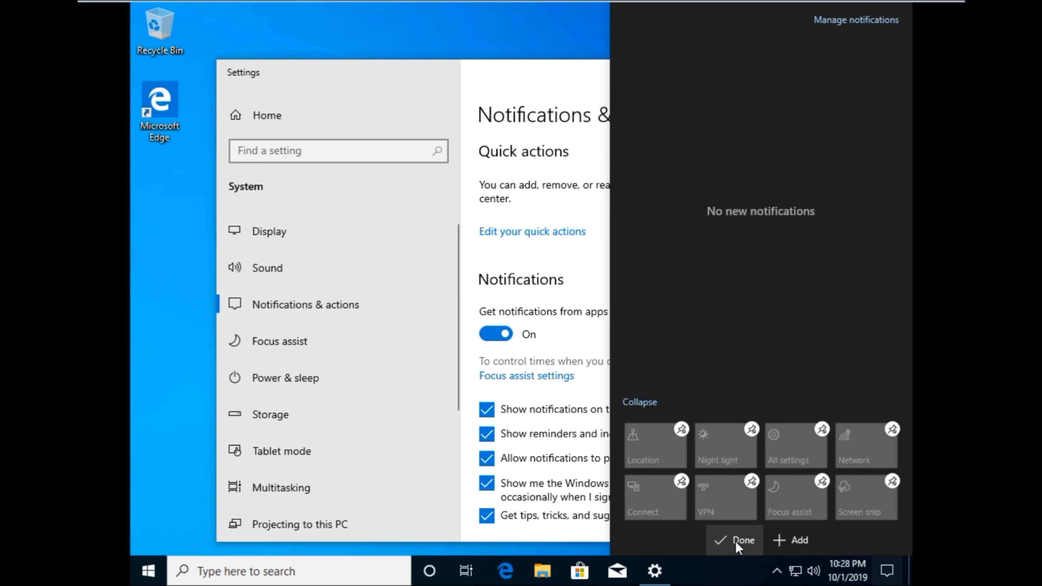
pyautogui.click(733, 539)
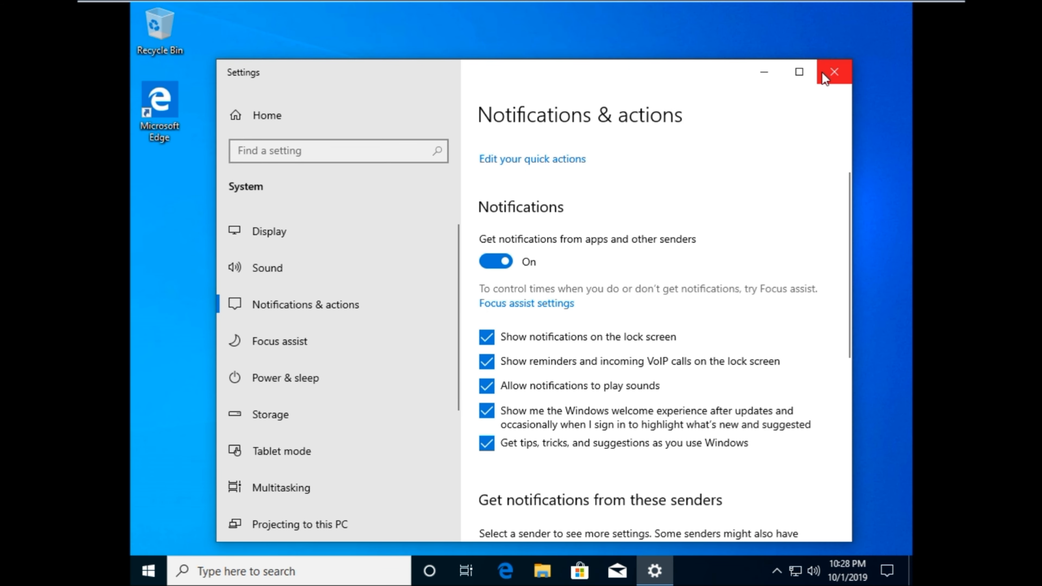
pyautogui.click(888, 571)
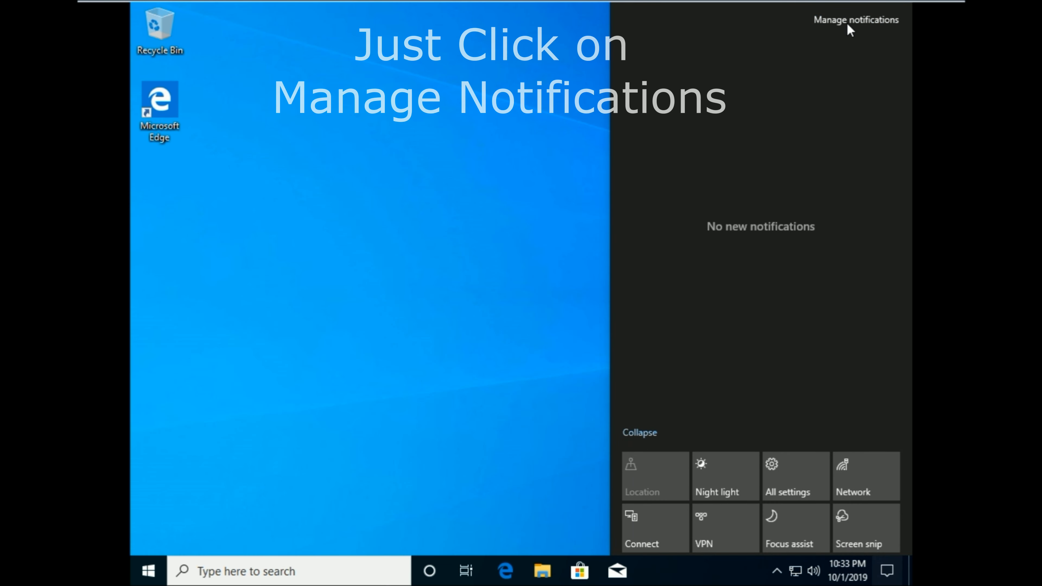
# Step: Open Notifications & actions settings from the action center, then bring up Cortana's panel
pyautogui.click(855, 20)
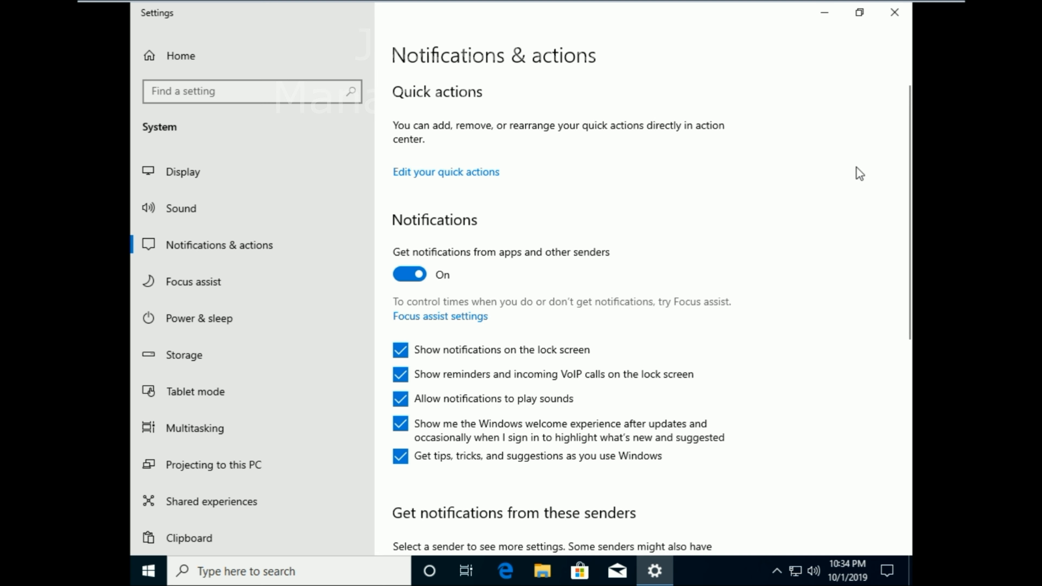
pyautogui.click(894, 12)
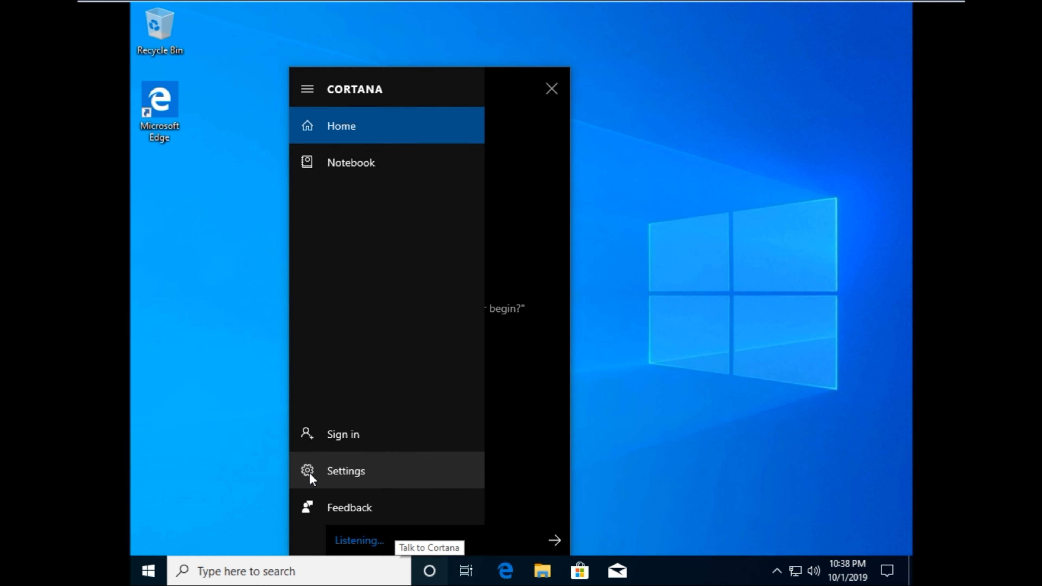
# Step: Open Cortana's Talk to Cortana settings and scroll to the lock screen section
pyautogui.click(550, 88)
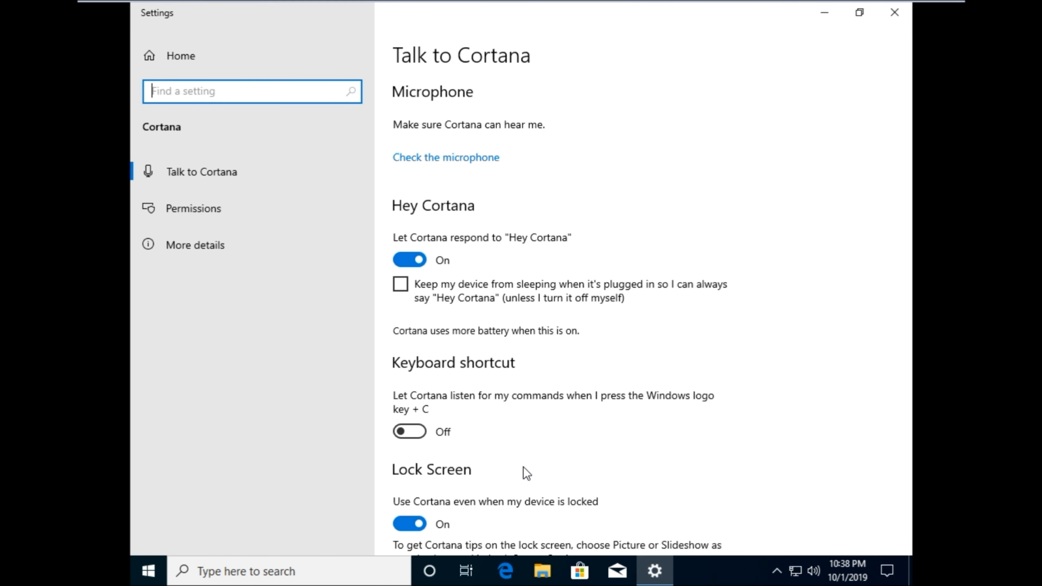
pyautogui.moveTo(521, 254)
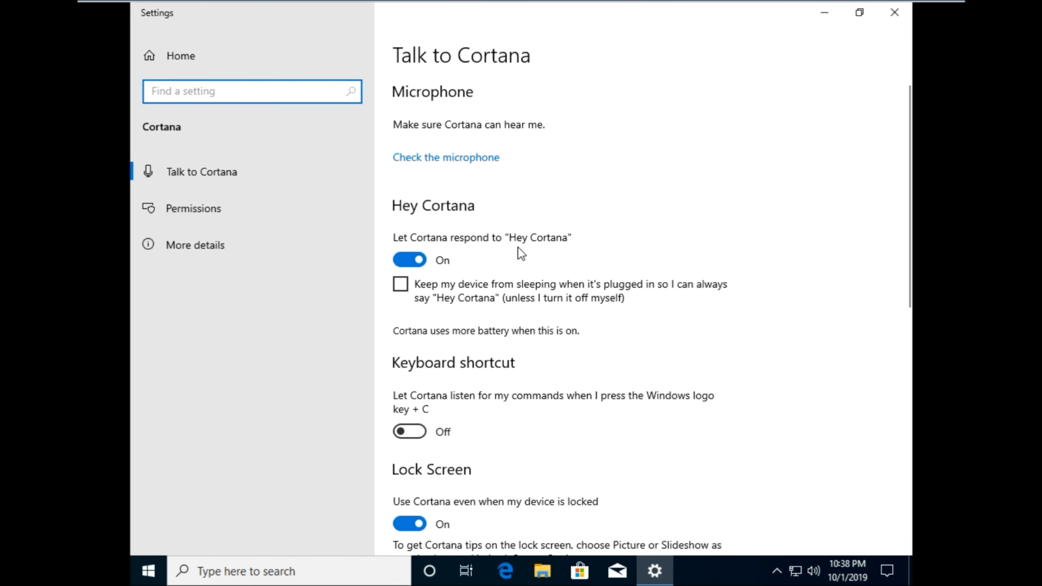
pyautogui.scroll(-3)
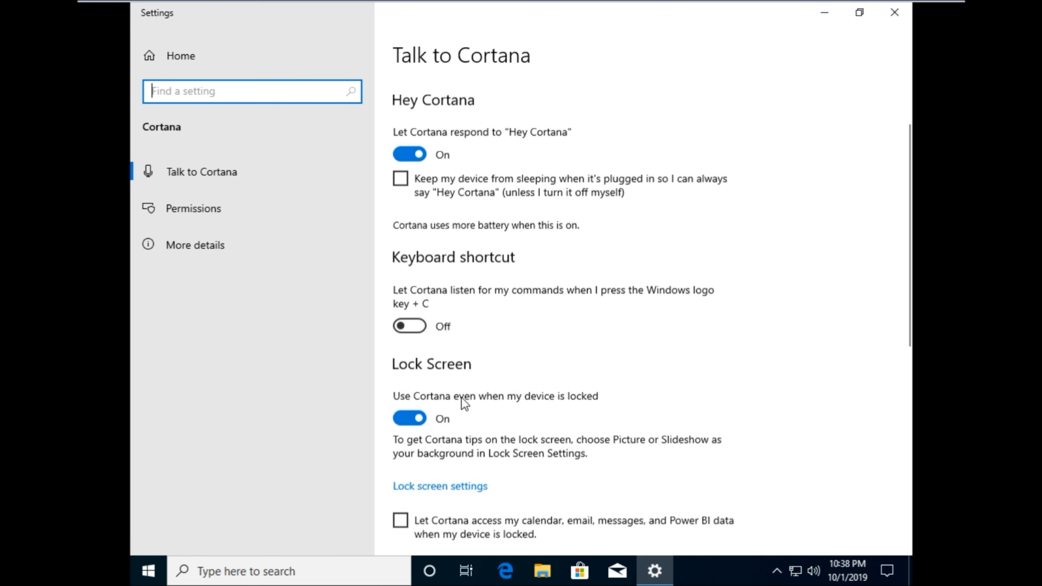